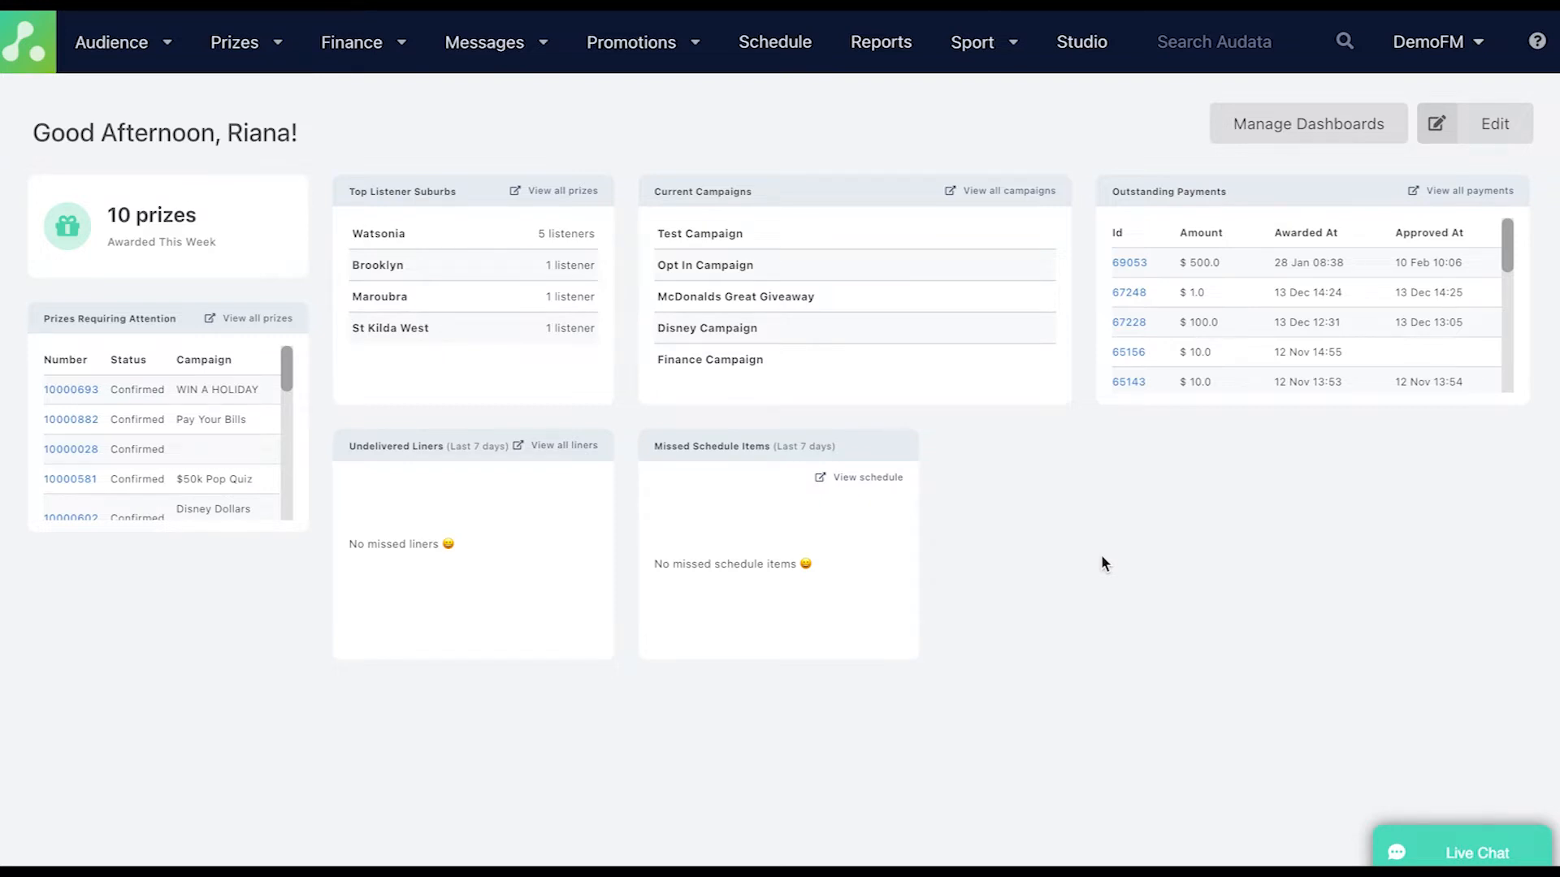
Navigate from the dashboard to the Manage Prizes list via the Prizes menu.
click(234, 42)
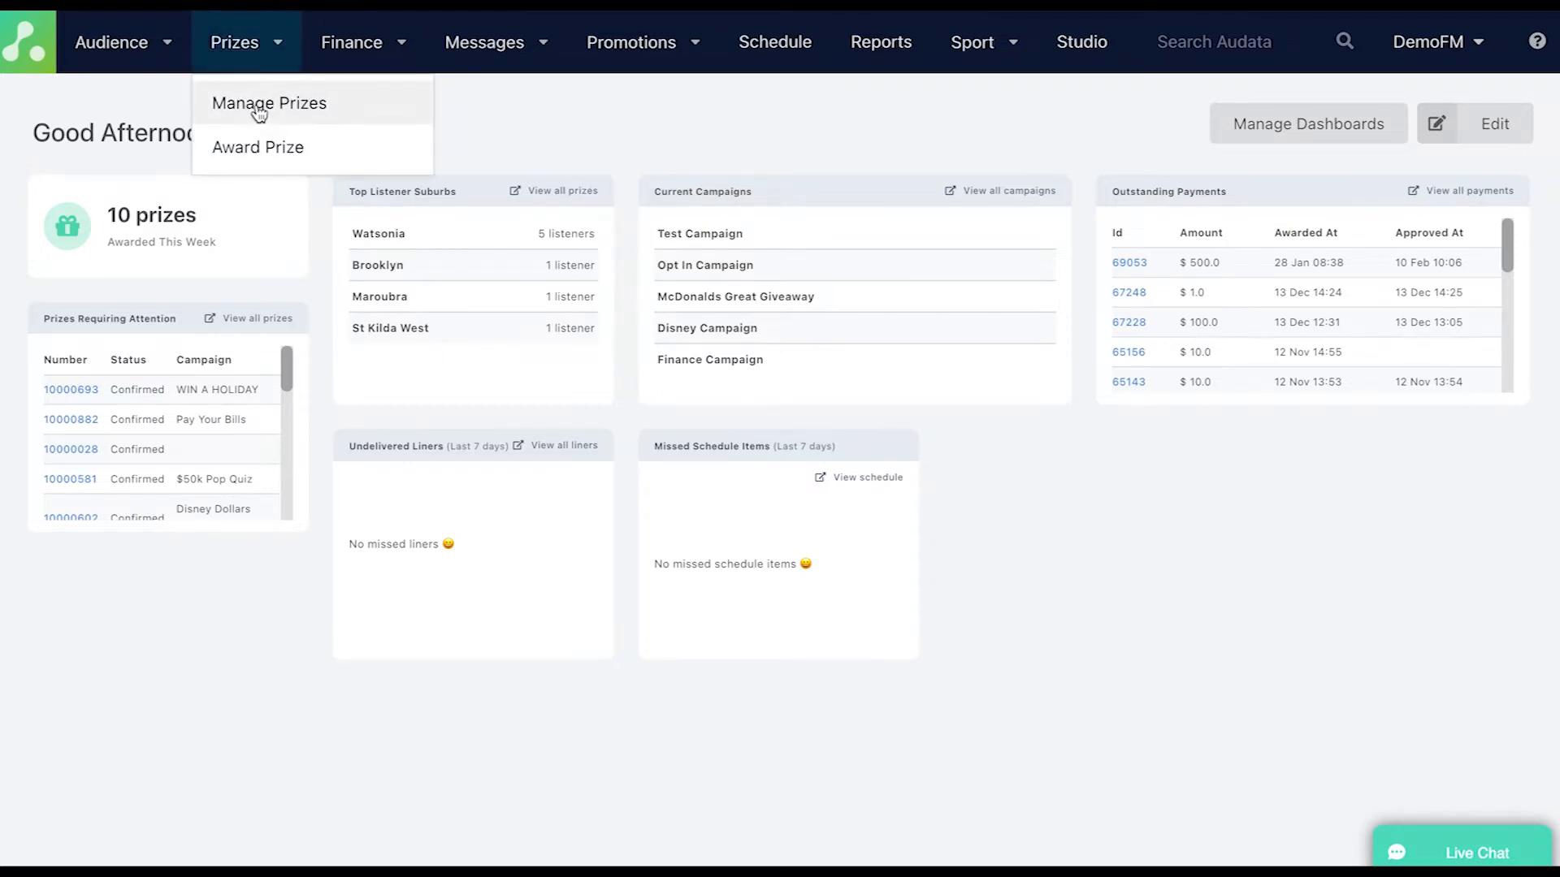
click(268, 102)
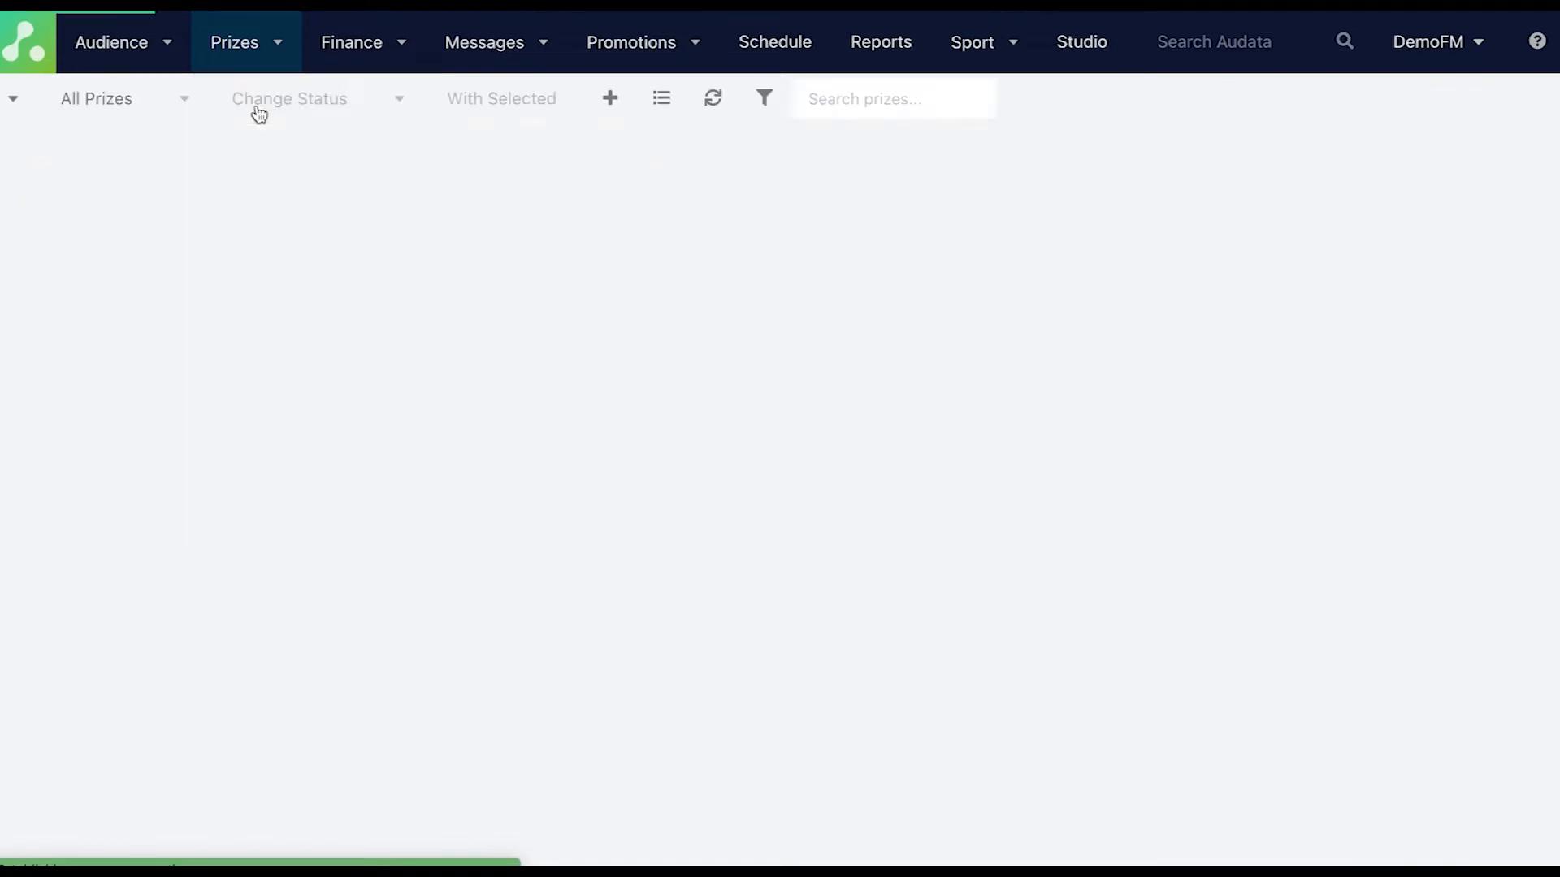
Search 'all' to list every prize, including $100.00 Cash prizes 10002051 and 10002058.
text(all)
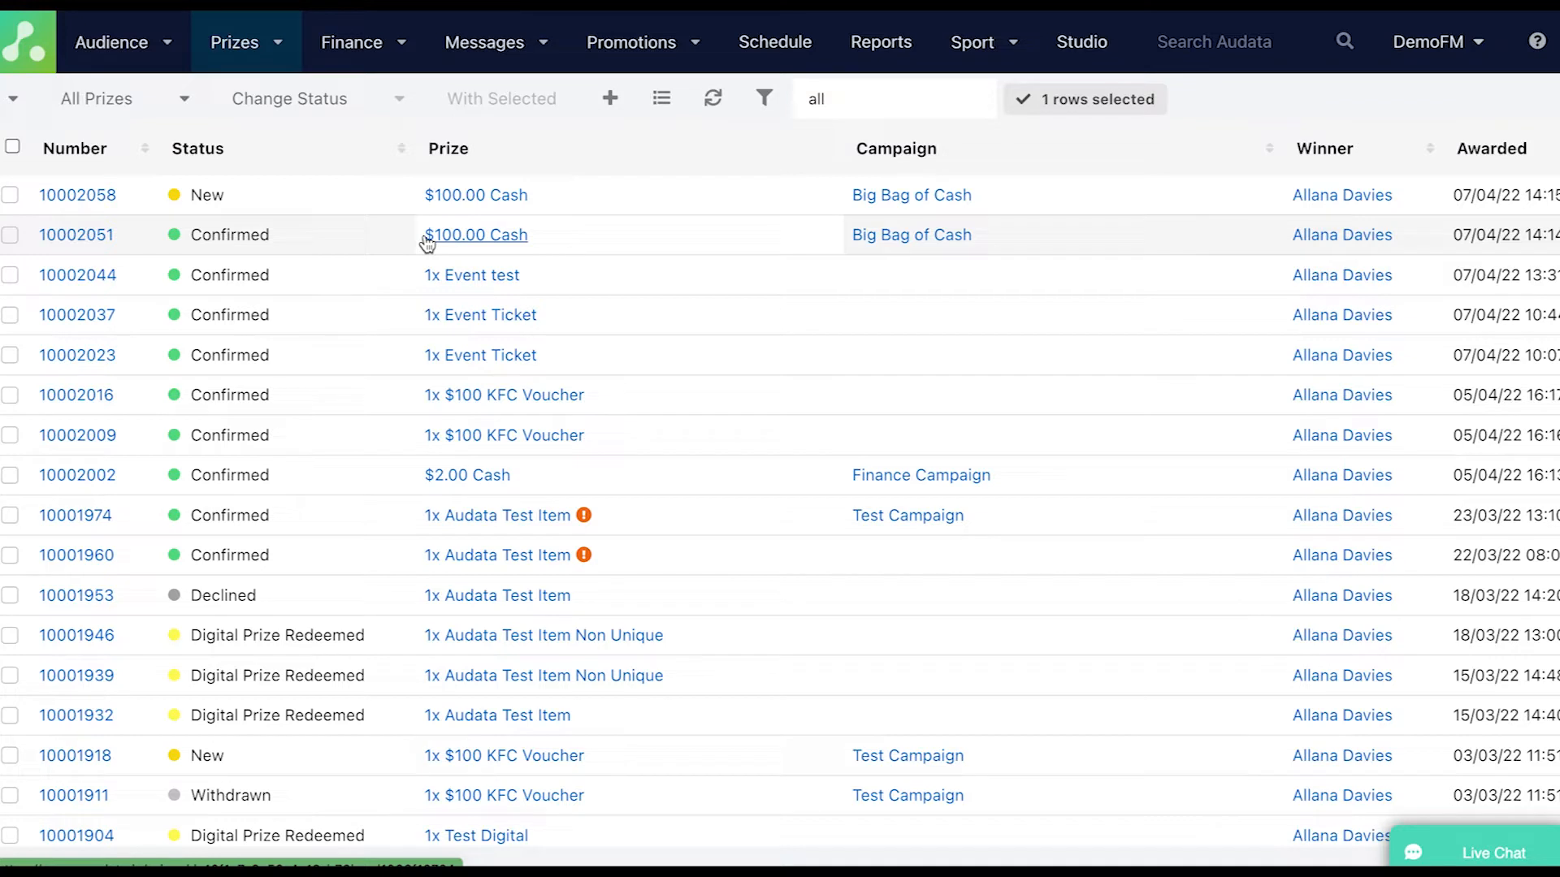
mouse_move(411, 234)
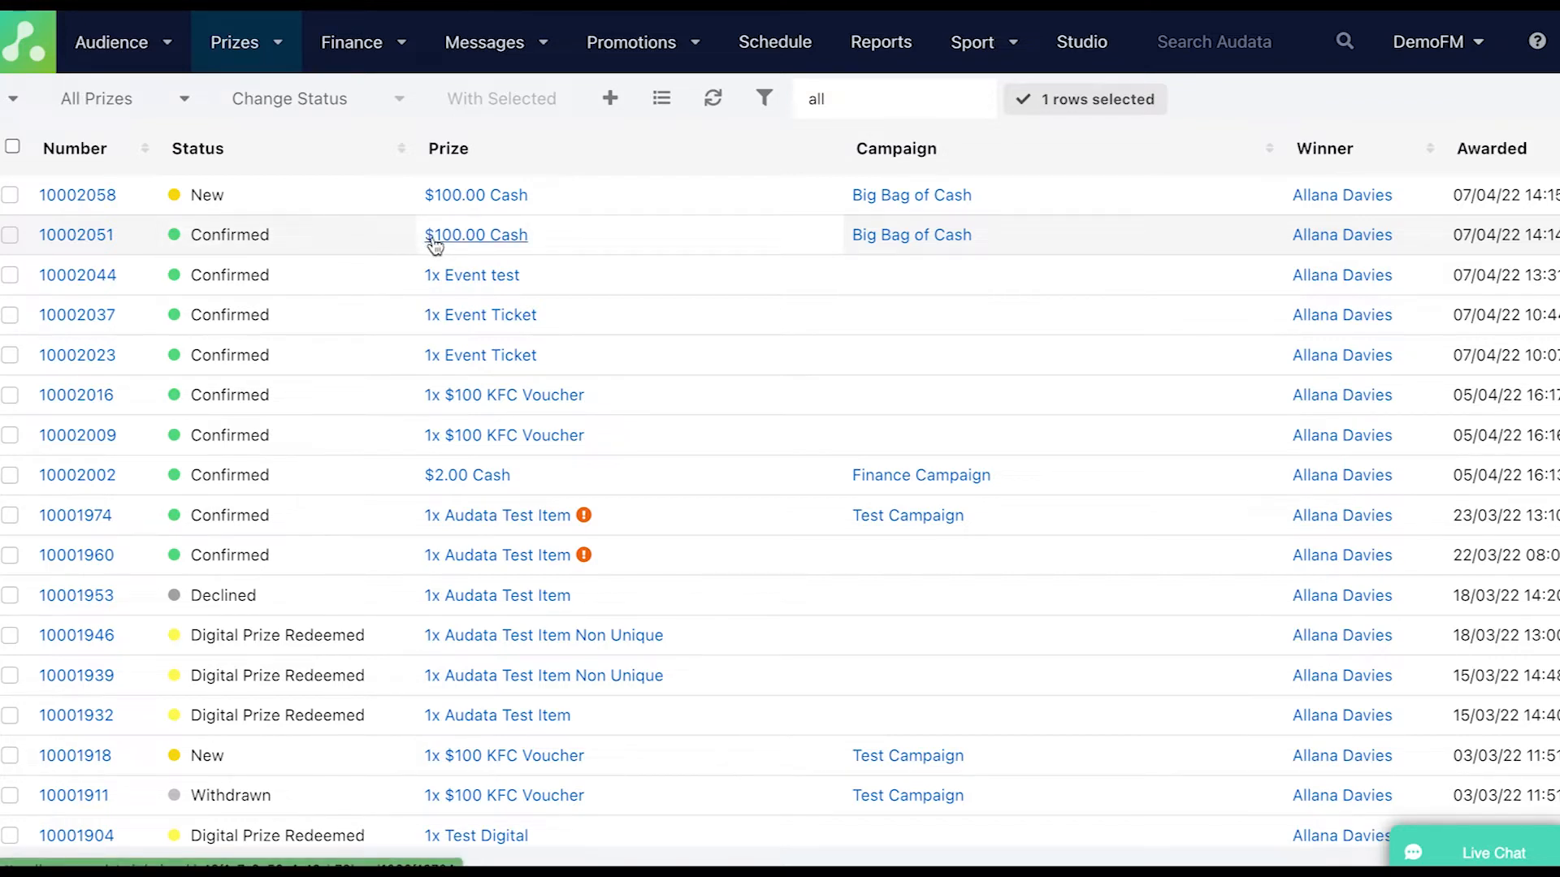
Review prize 10002051's details and Activity log: Confirmed, $100.00 payment pending approval.
click(476, 234)
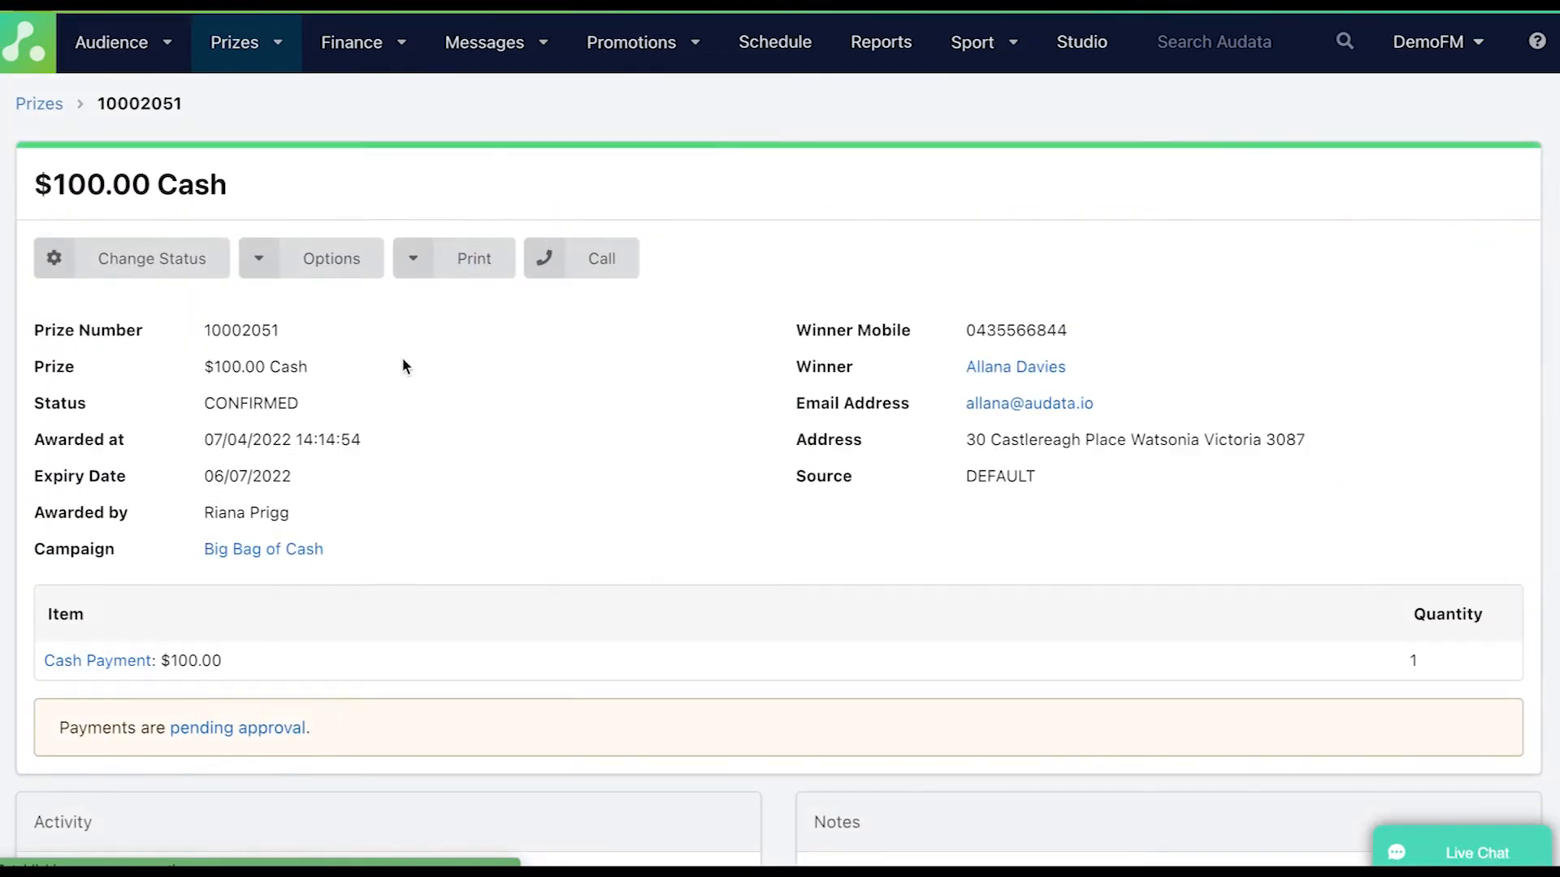
scroll(down, 3)
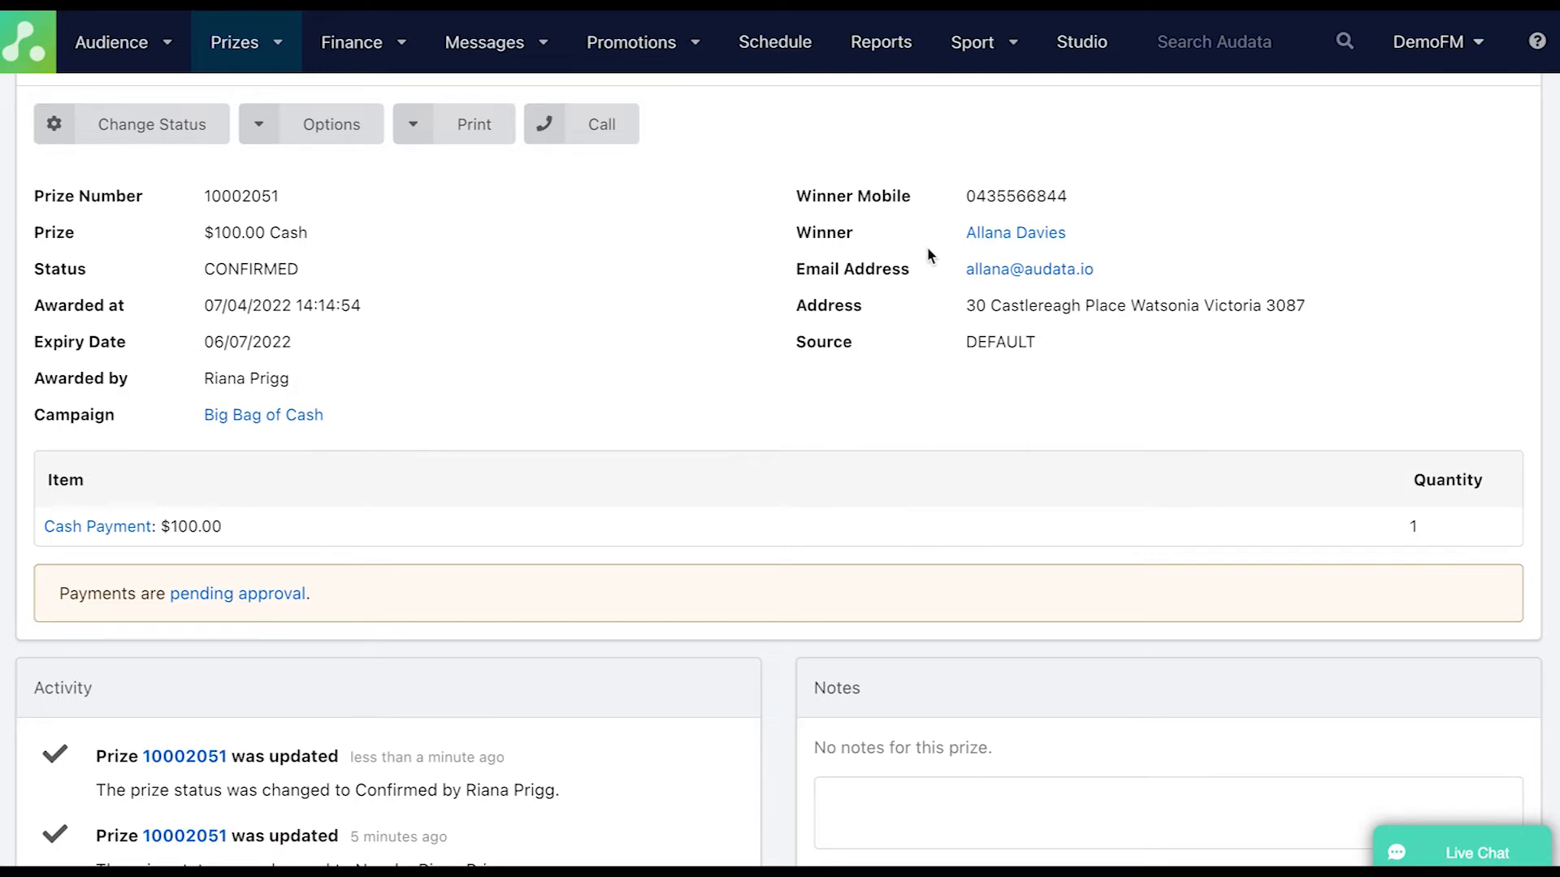
mouse_move(478, 796)
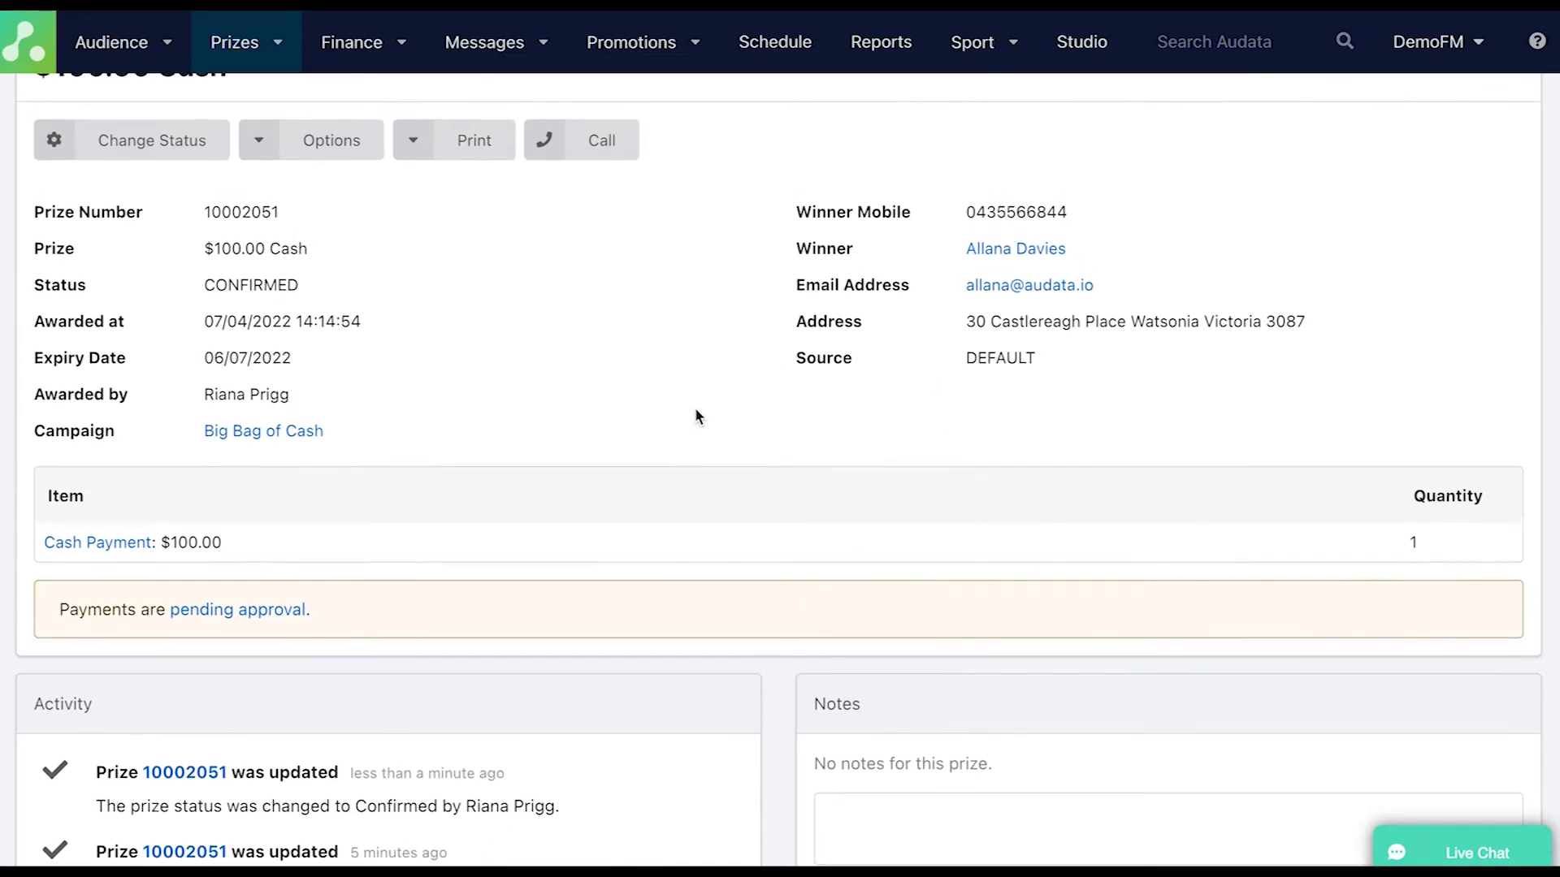
click(234, 43)
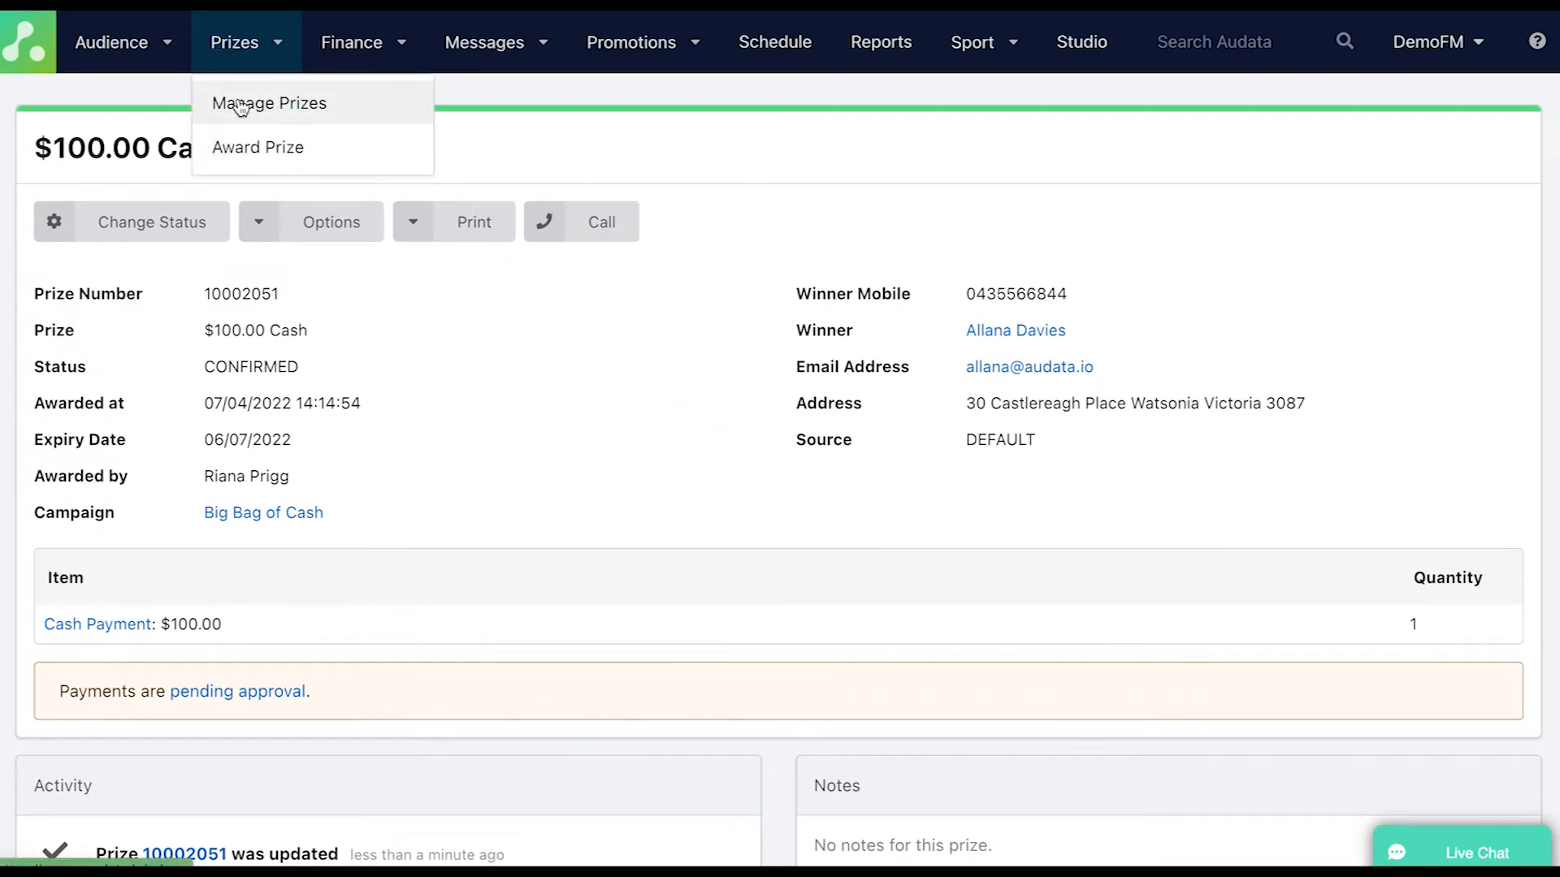
Open prize 10002058 from Manage Prizes and launch its winner Redemption Link page.
click(270, 102)
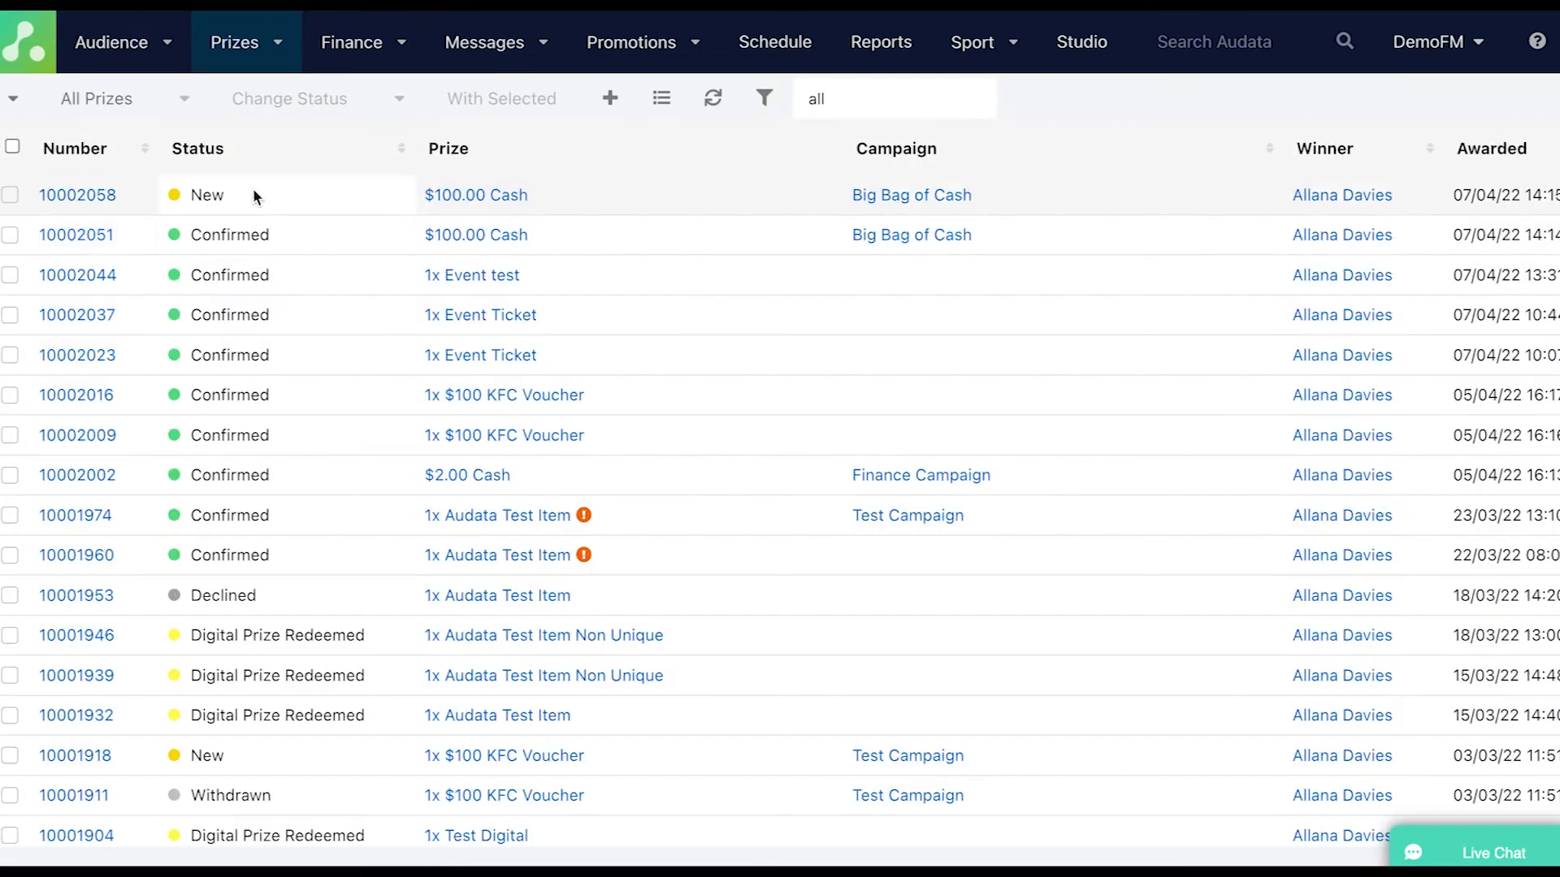
click(76, 193)
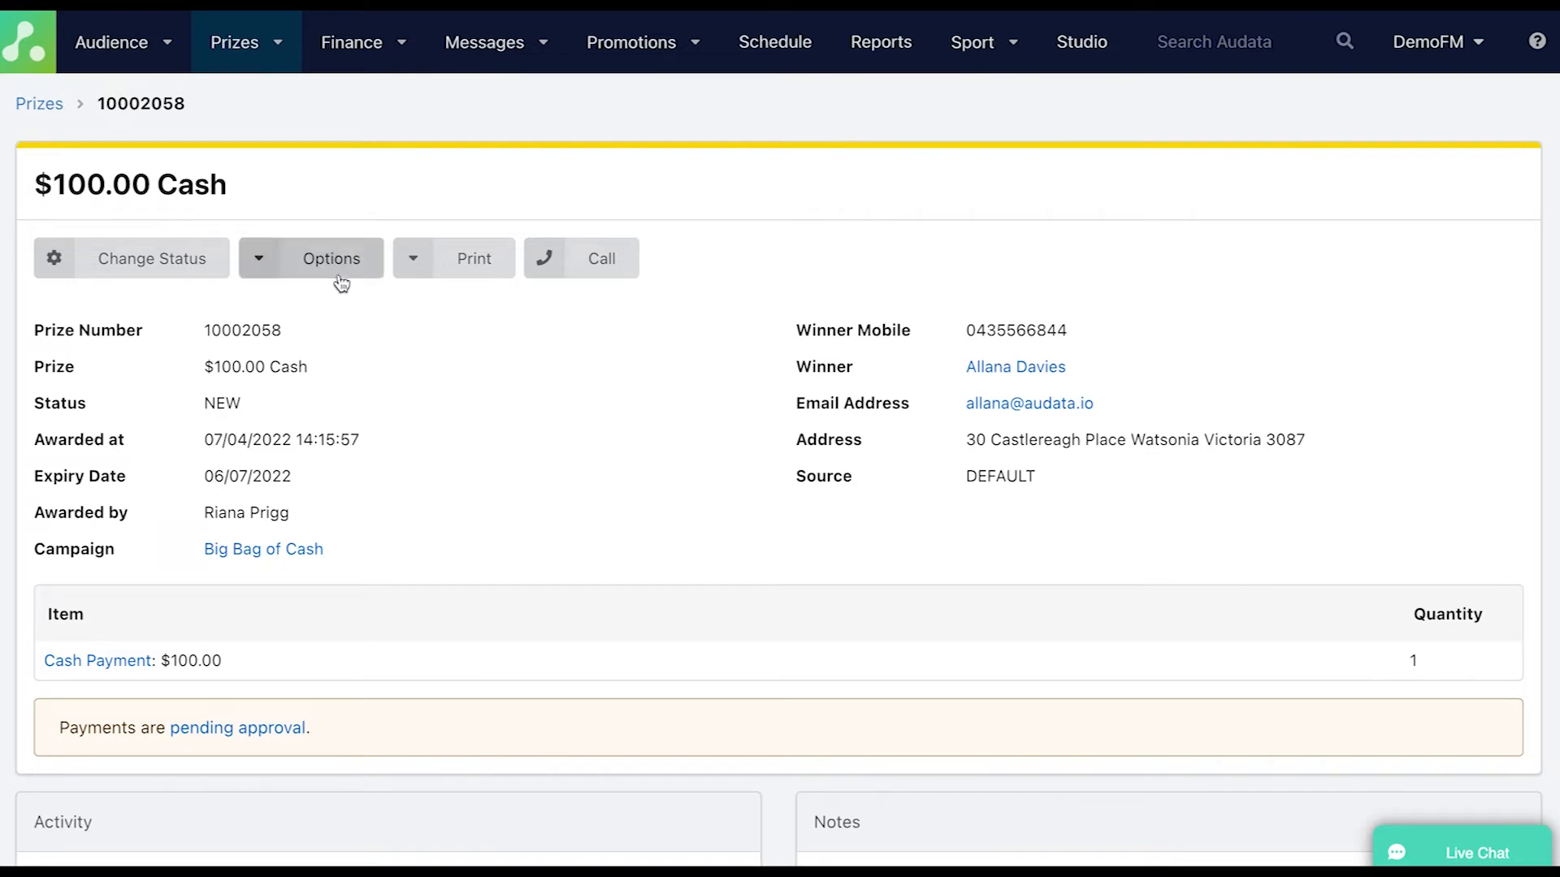
click(312, 258)
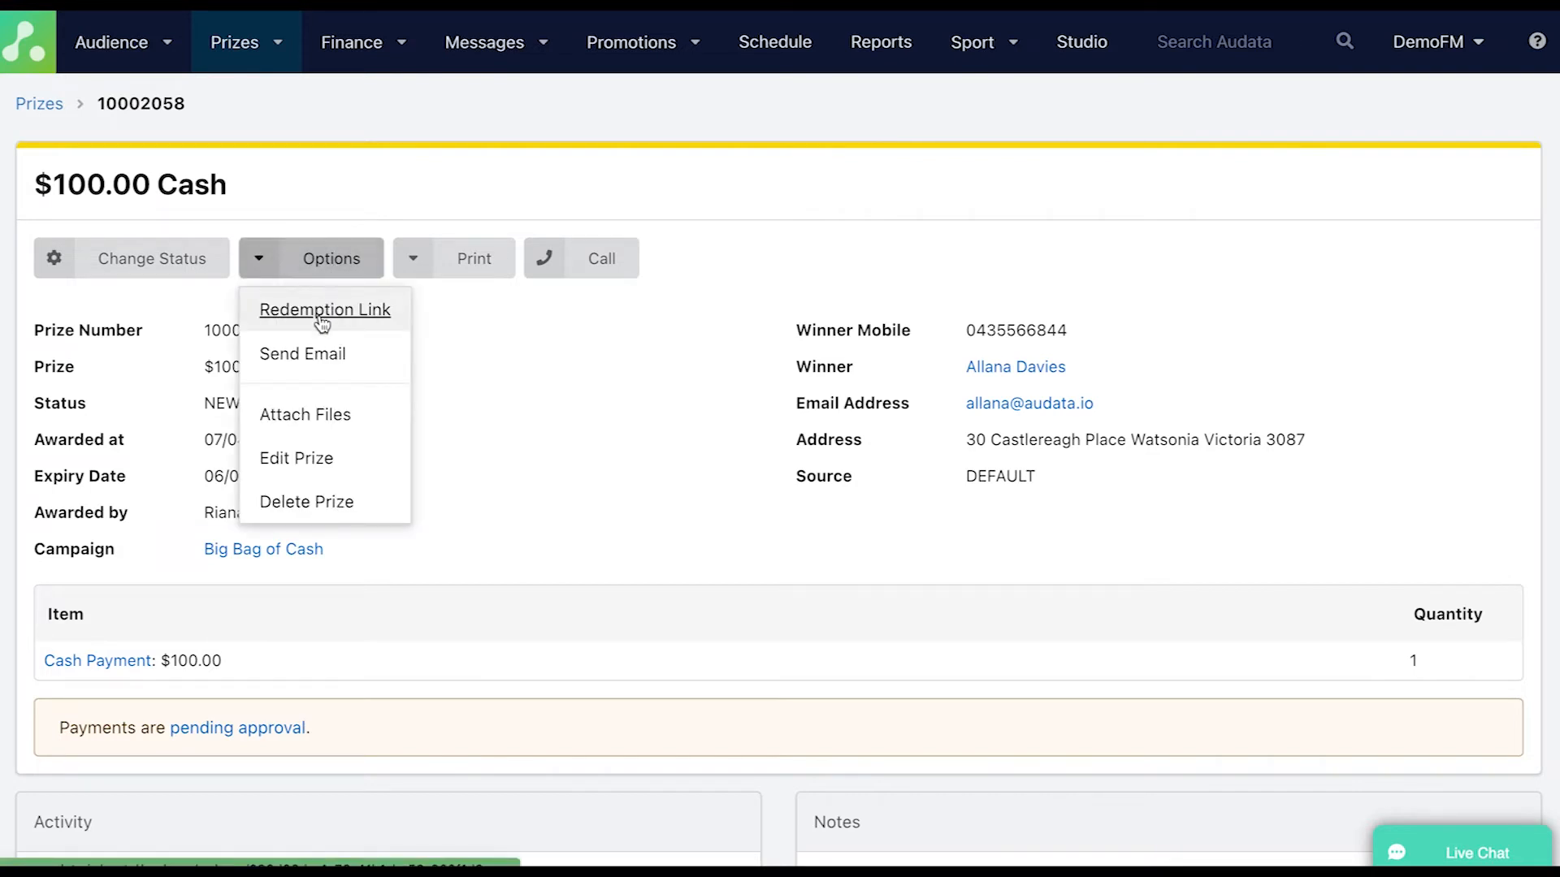
click(325, 308)
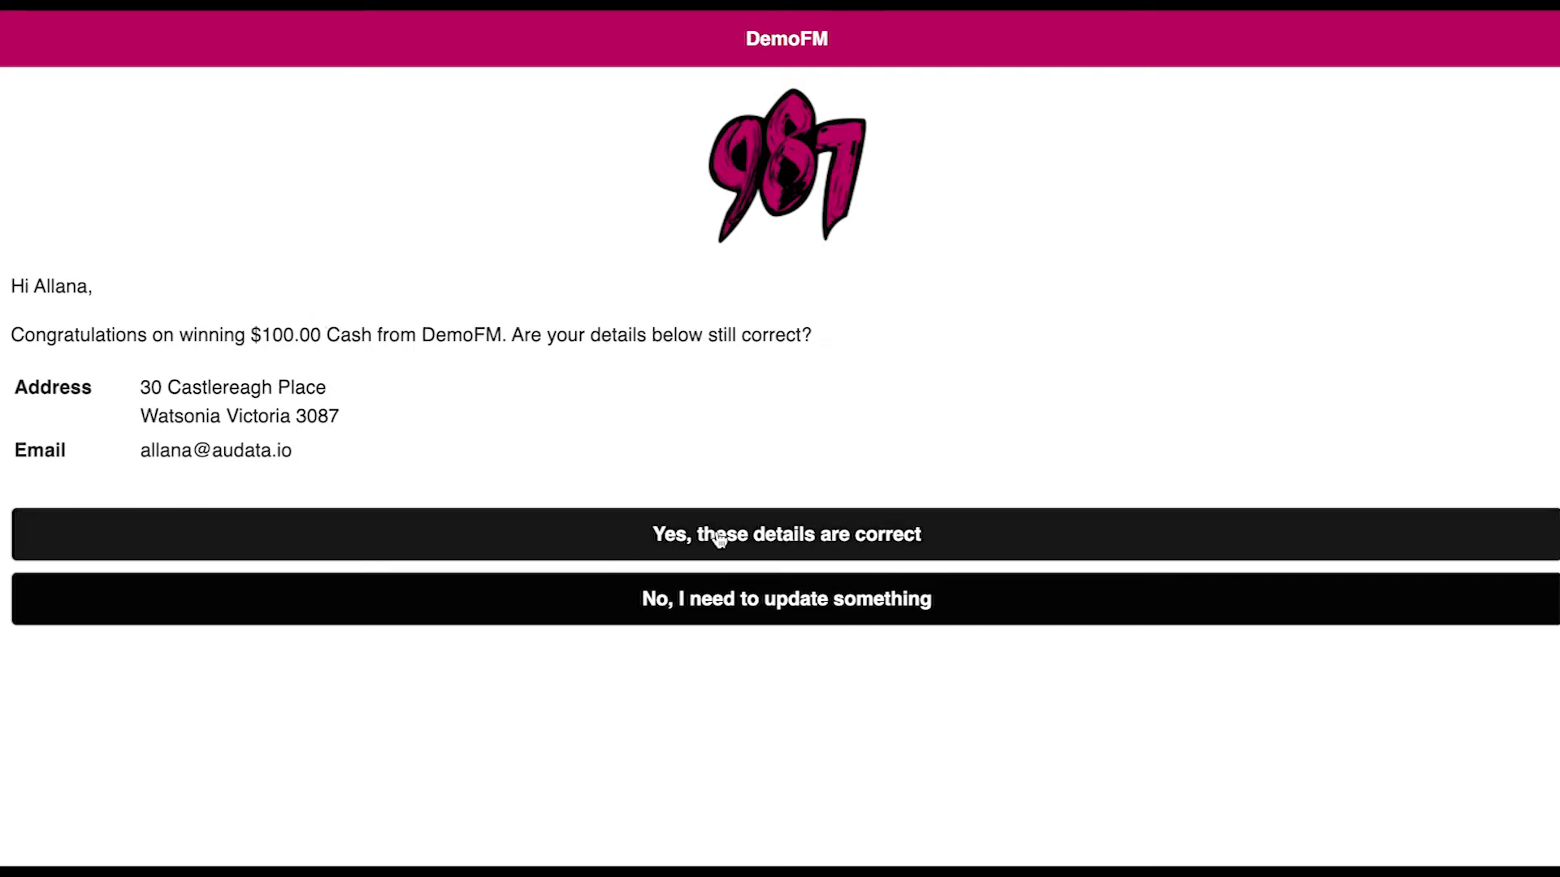
Confirm Allana's details, choose bank account ending in 2158, and save the redemption.
click(785, 534)
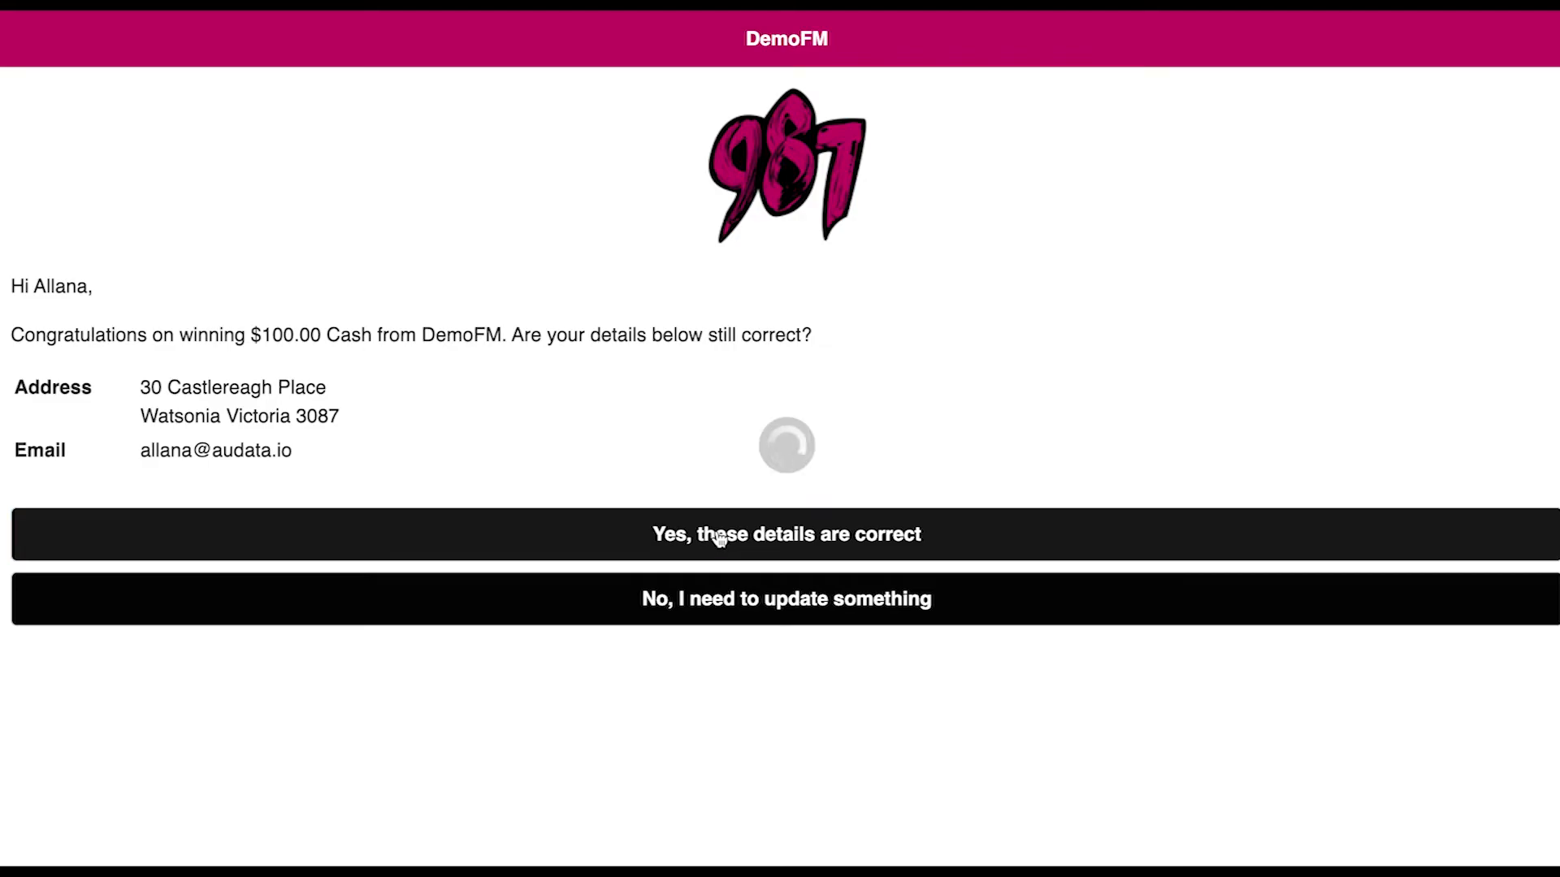
click(785, 534)
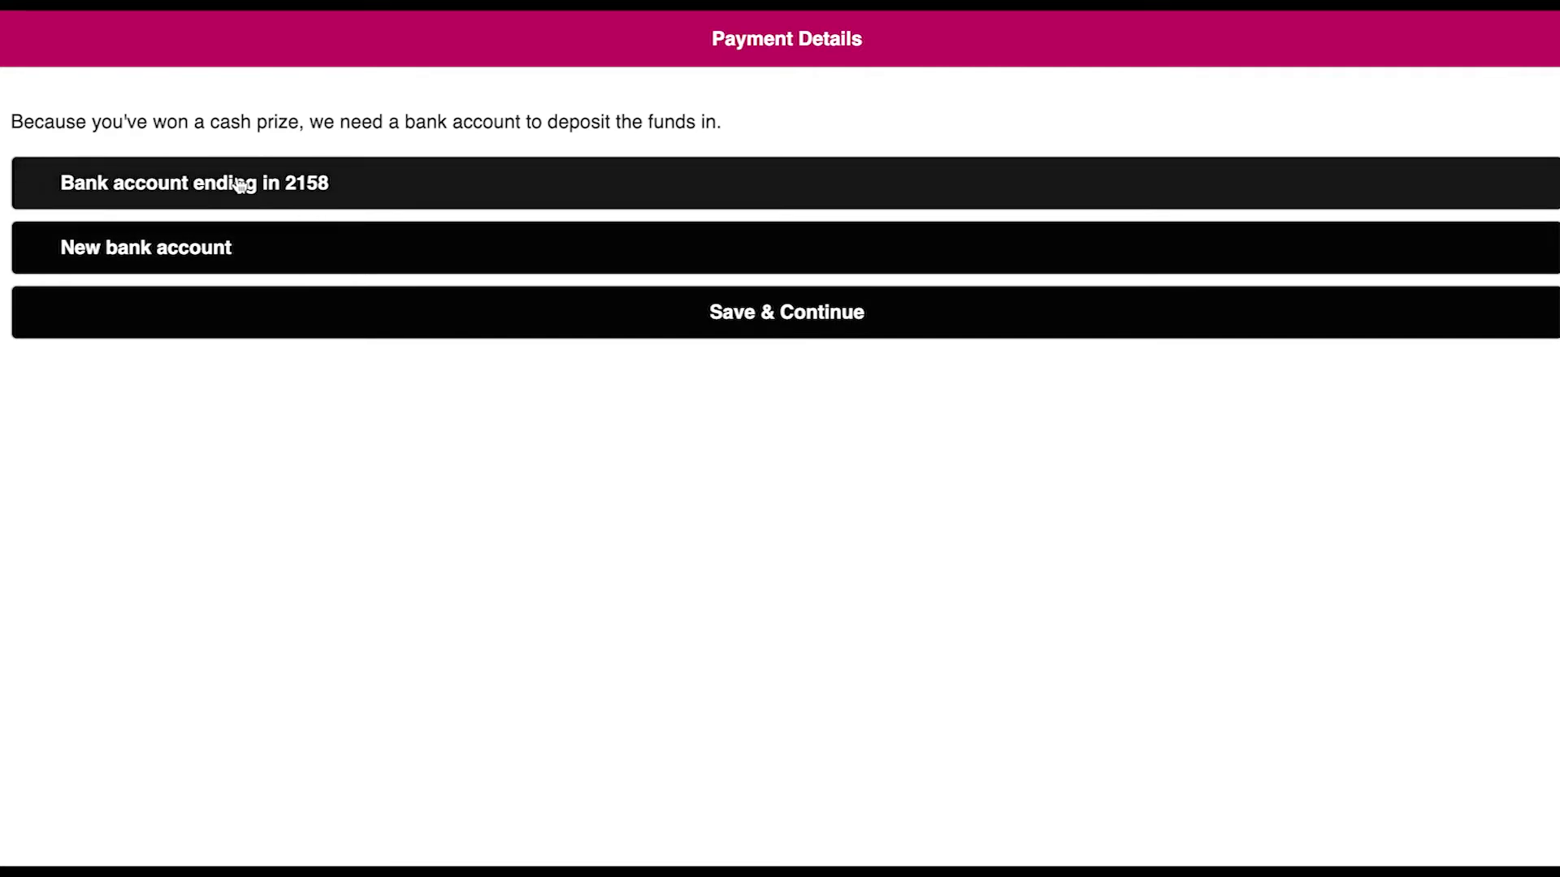
click(787, 312)
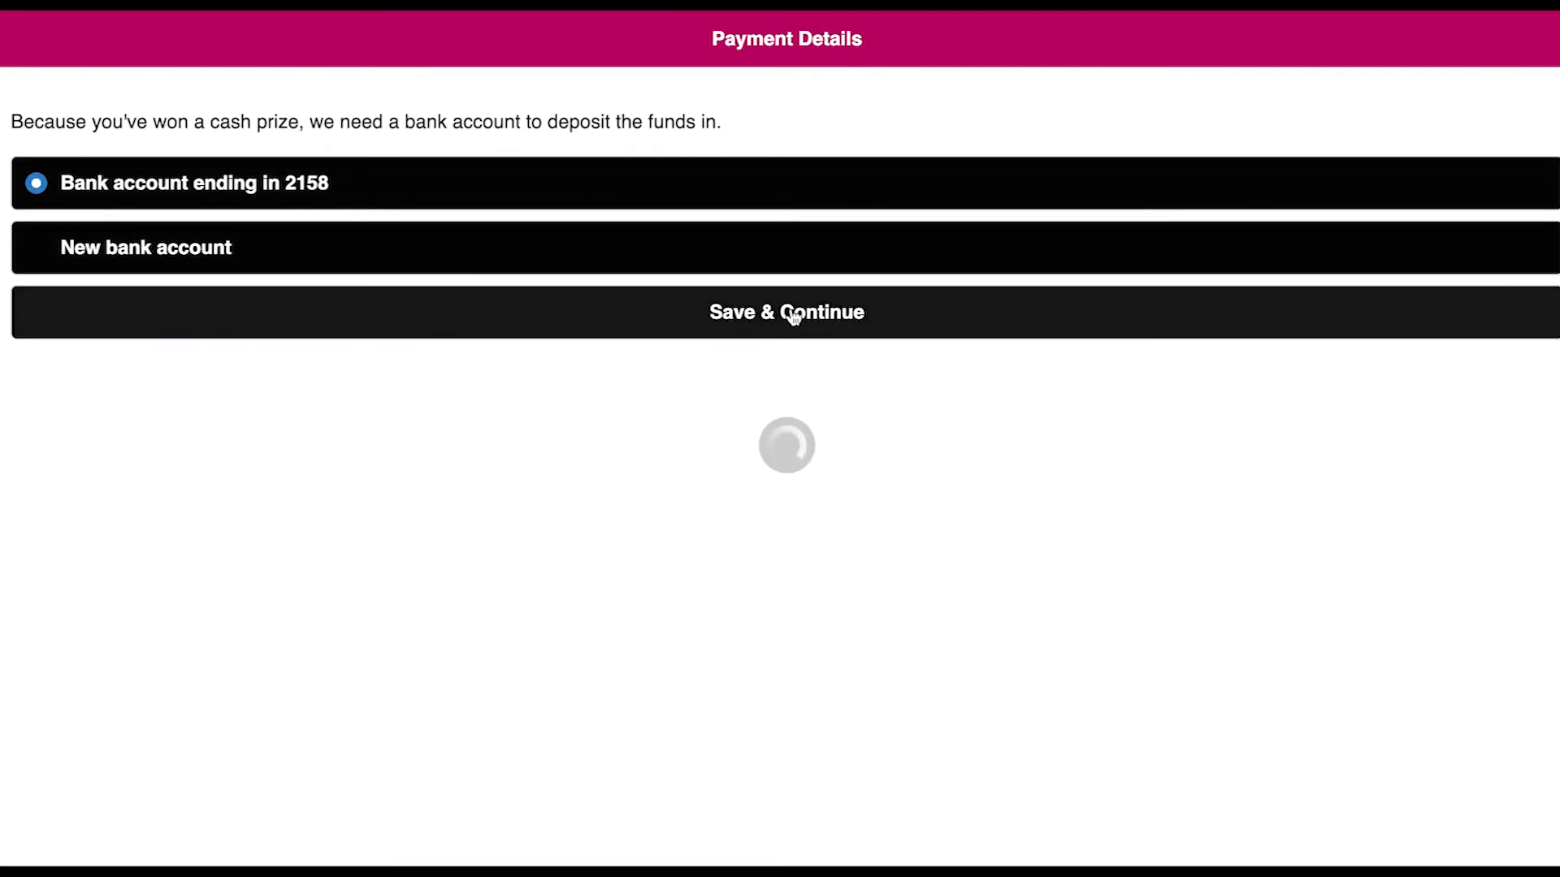
click(786, 312)
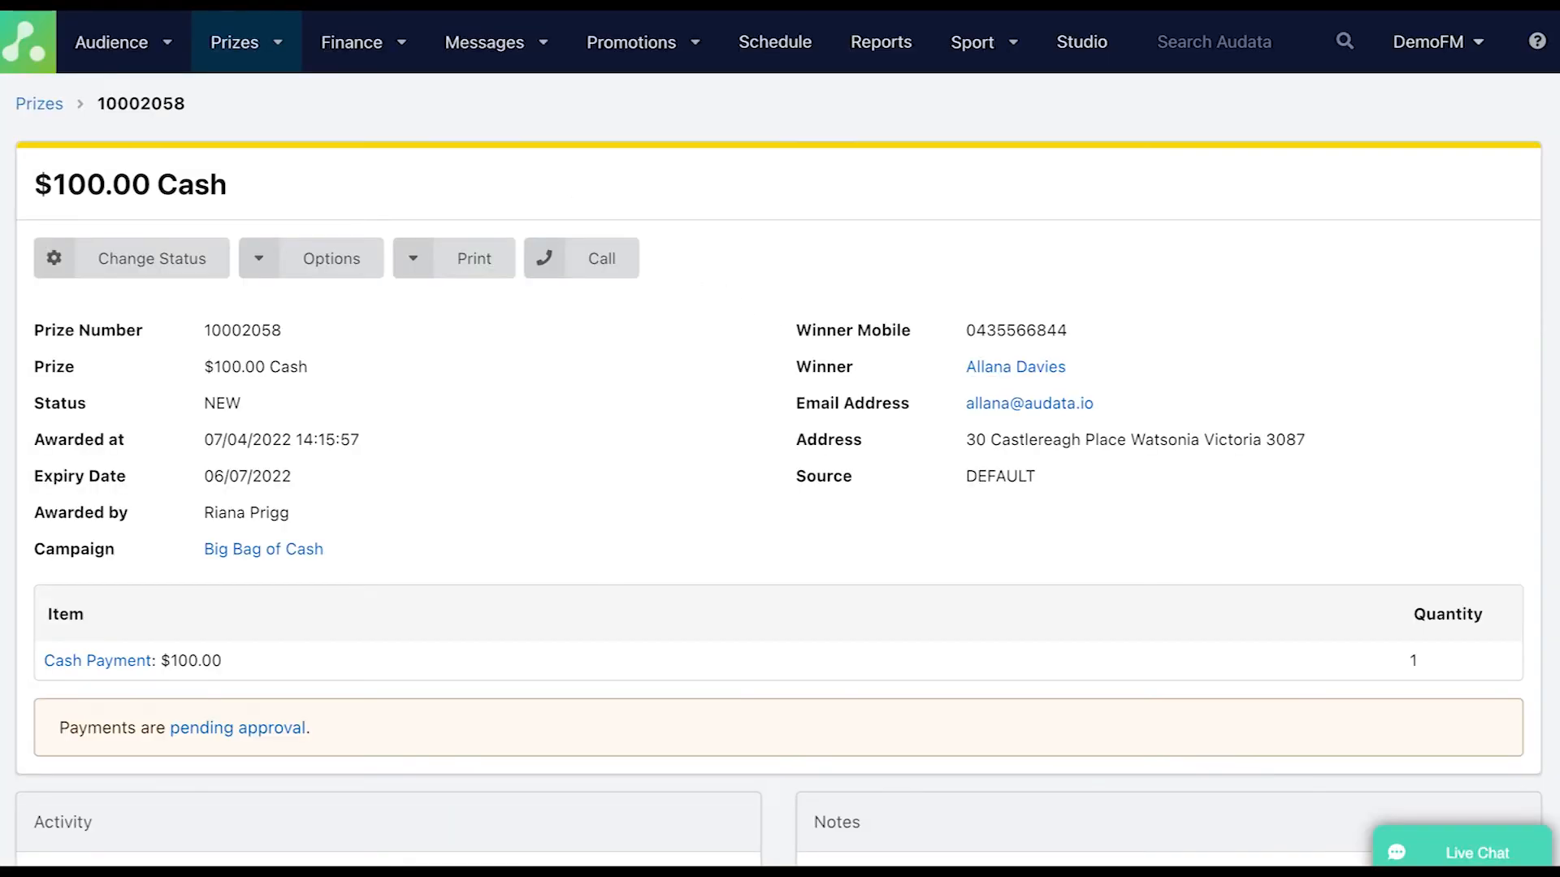
click(234, 42)
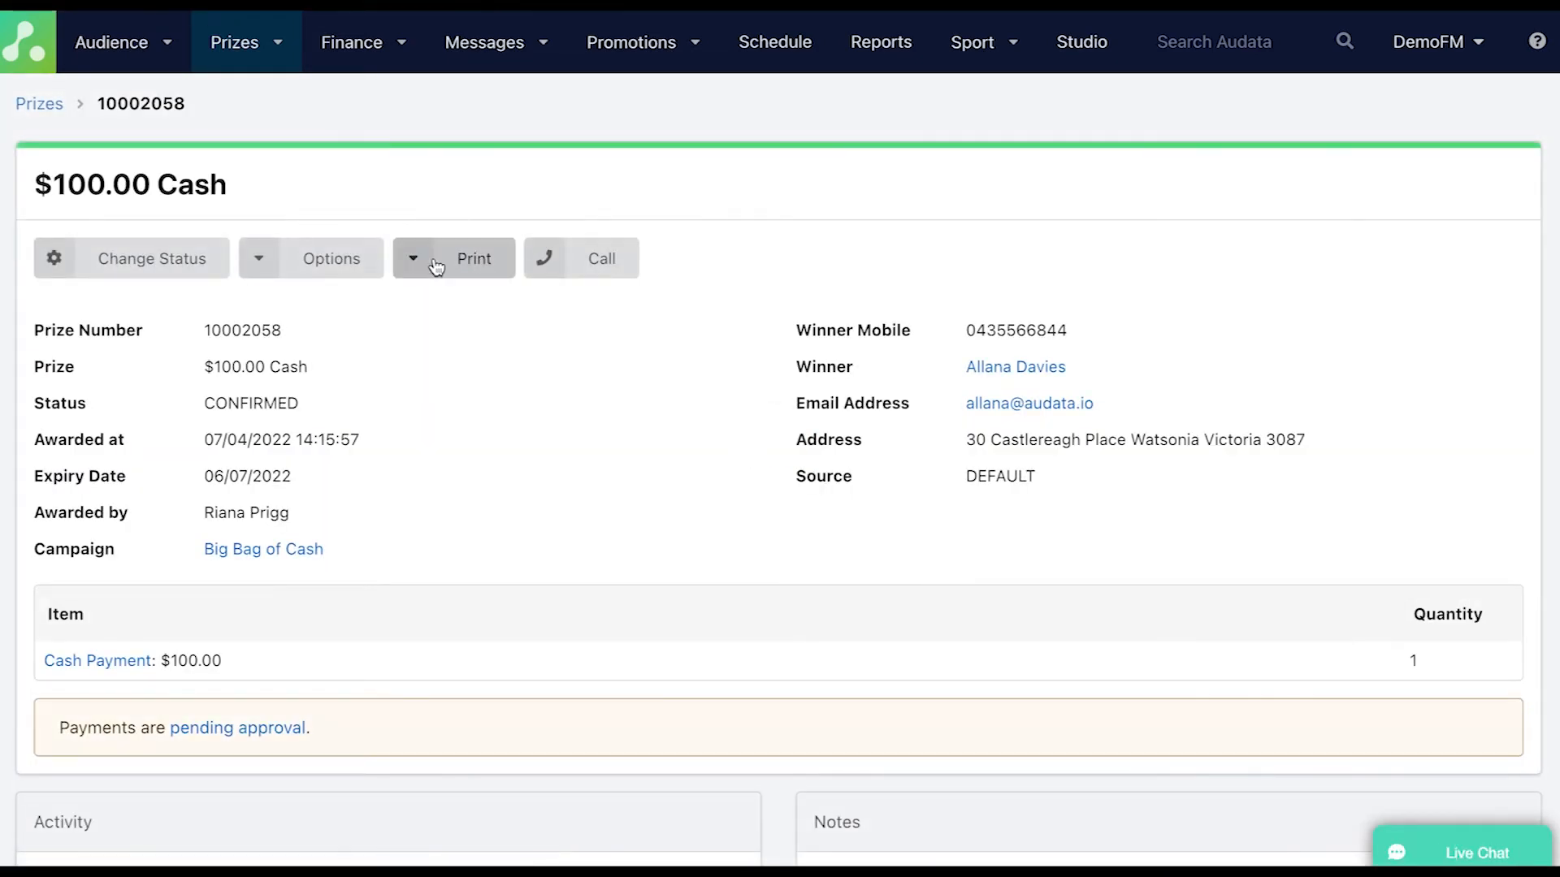
scroll(down, 3)
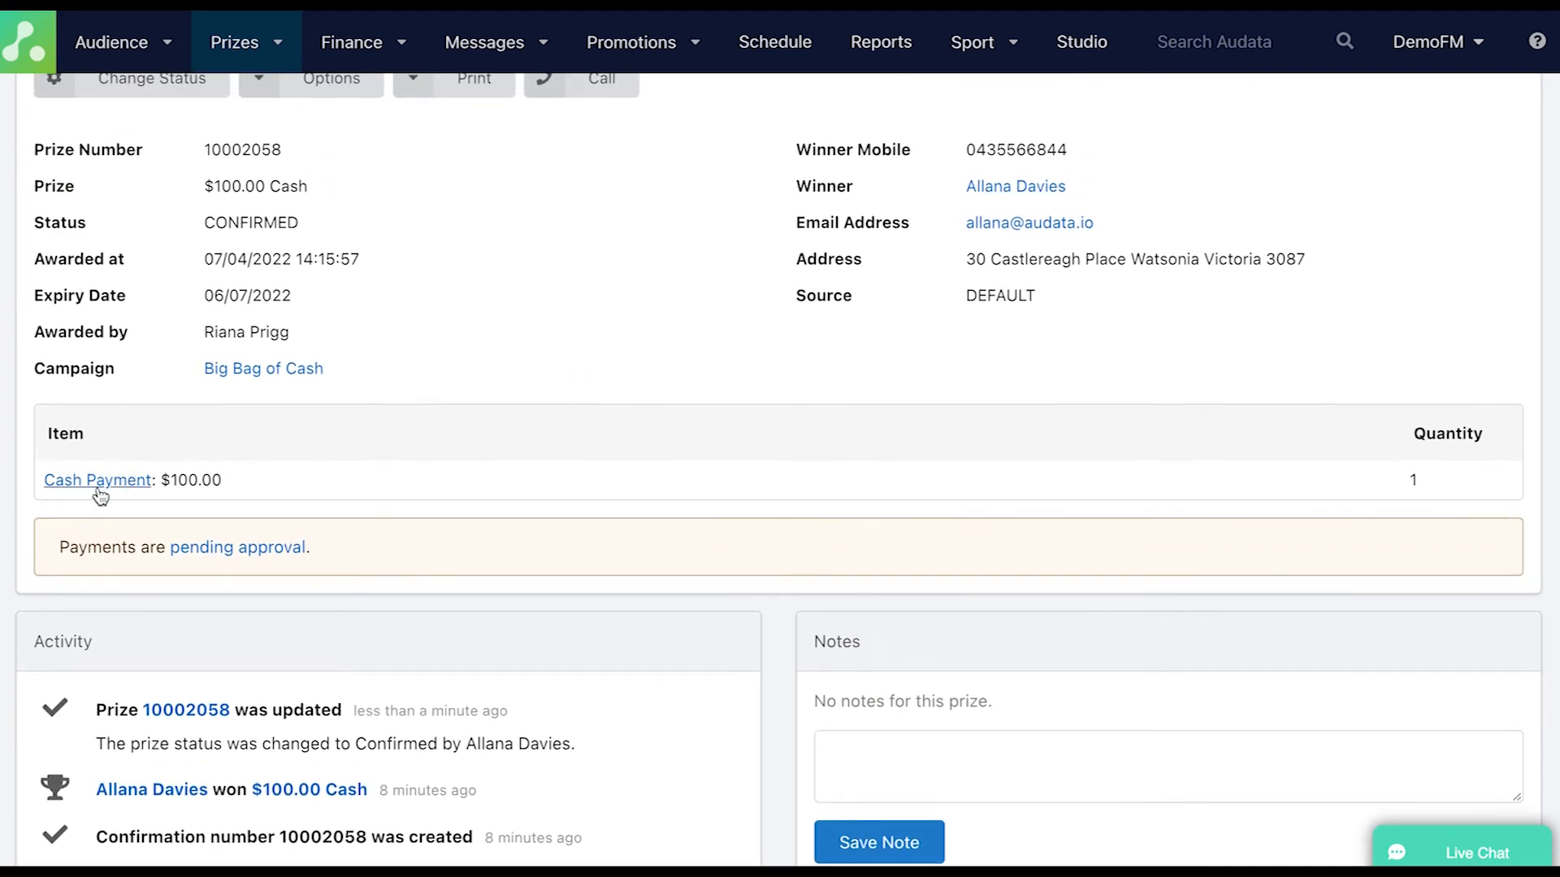
Inspect prize 10002058's $100.00 cash payment and its payee account ending 2158, unchanged.
click(96, 480)
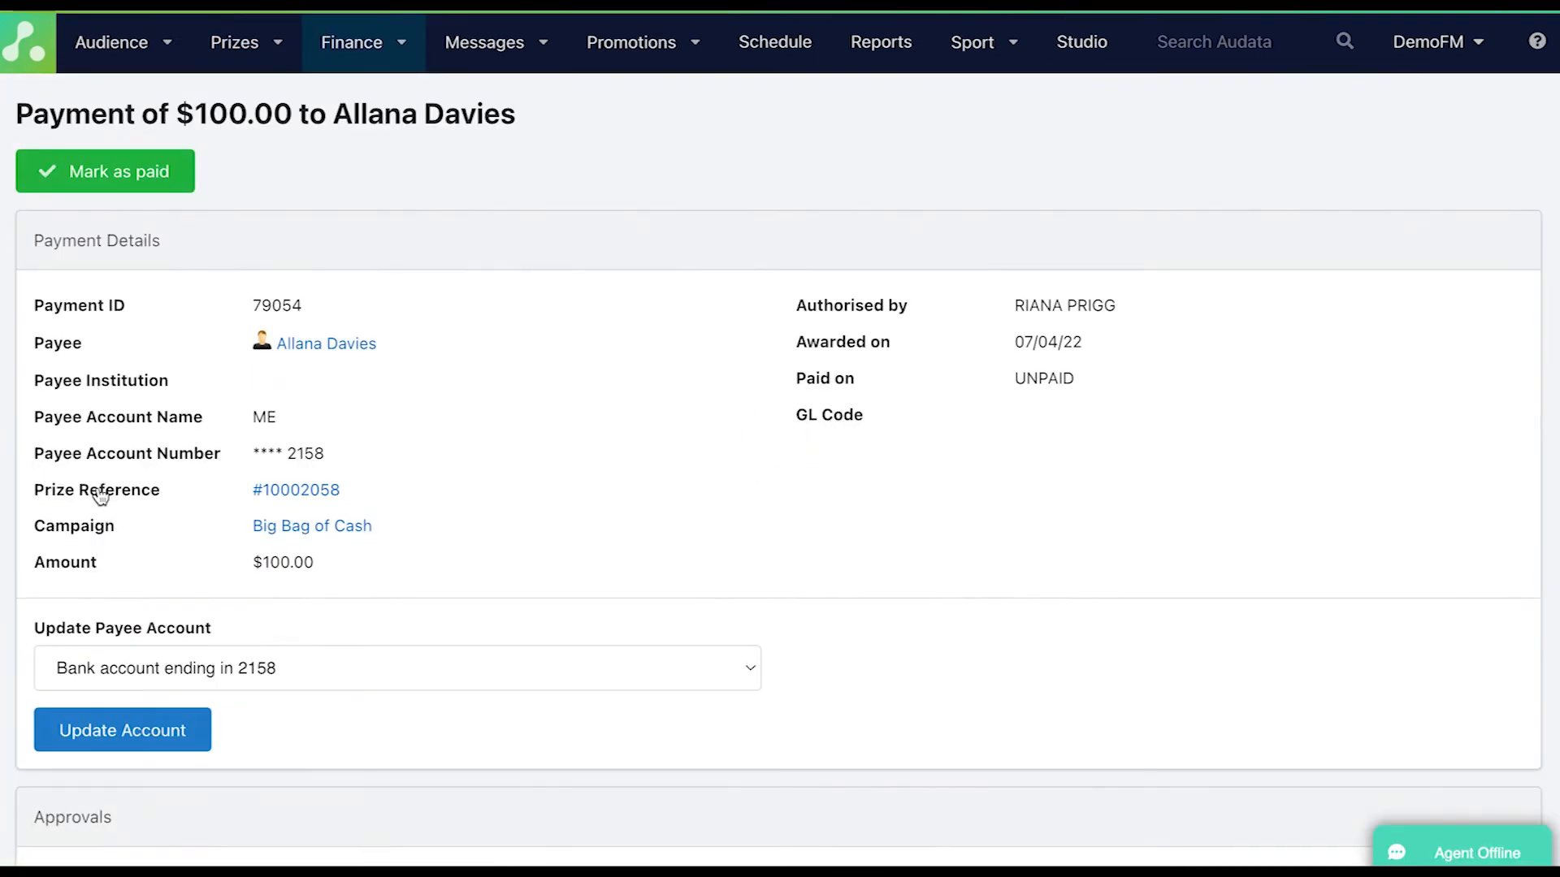
mouse_move(760, 668)
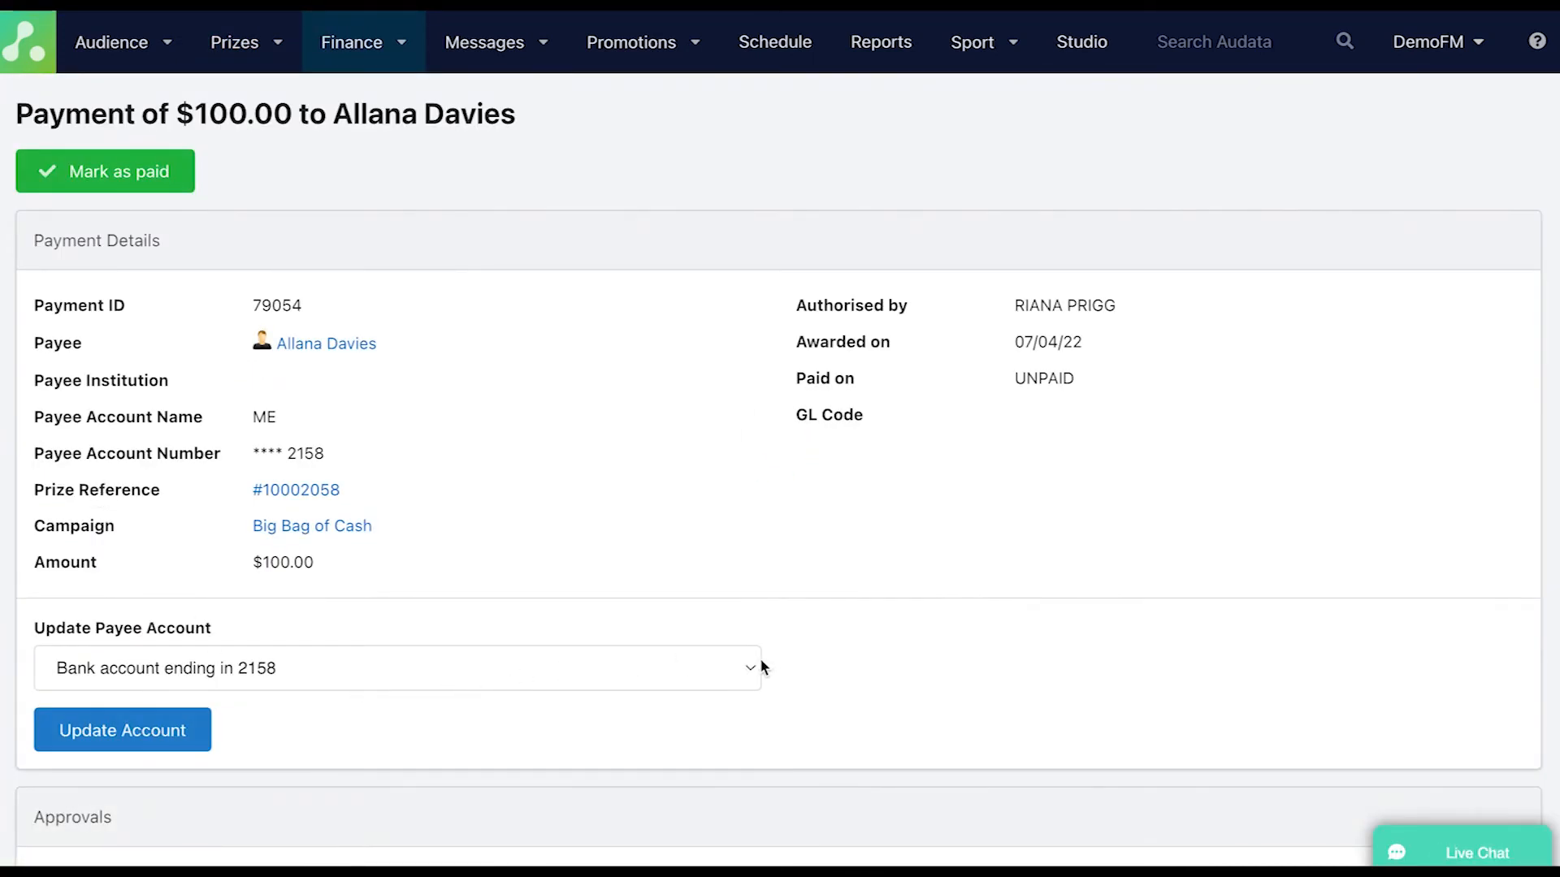
mouse_move(559, 692)
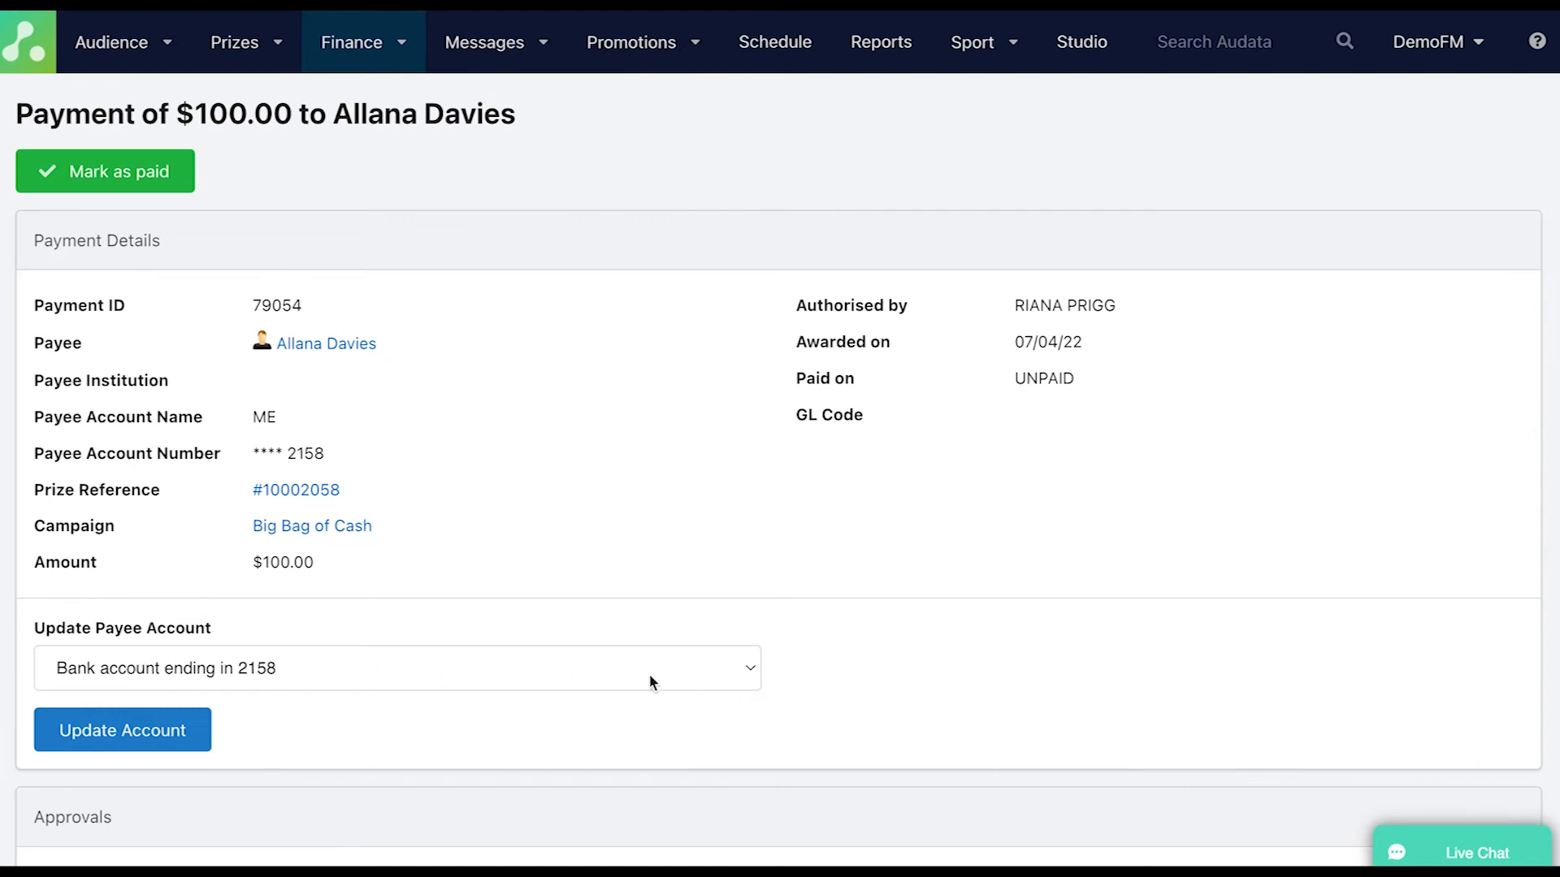
click(397, 668)
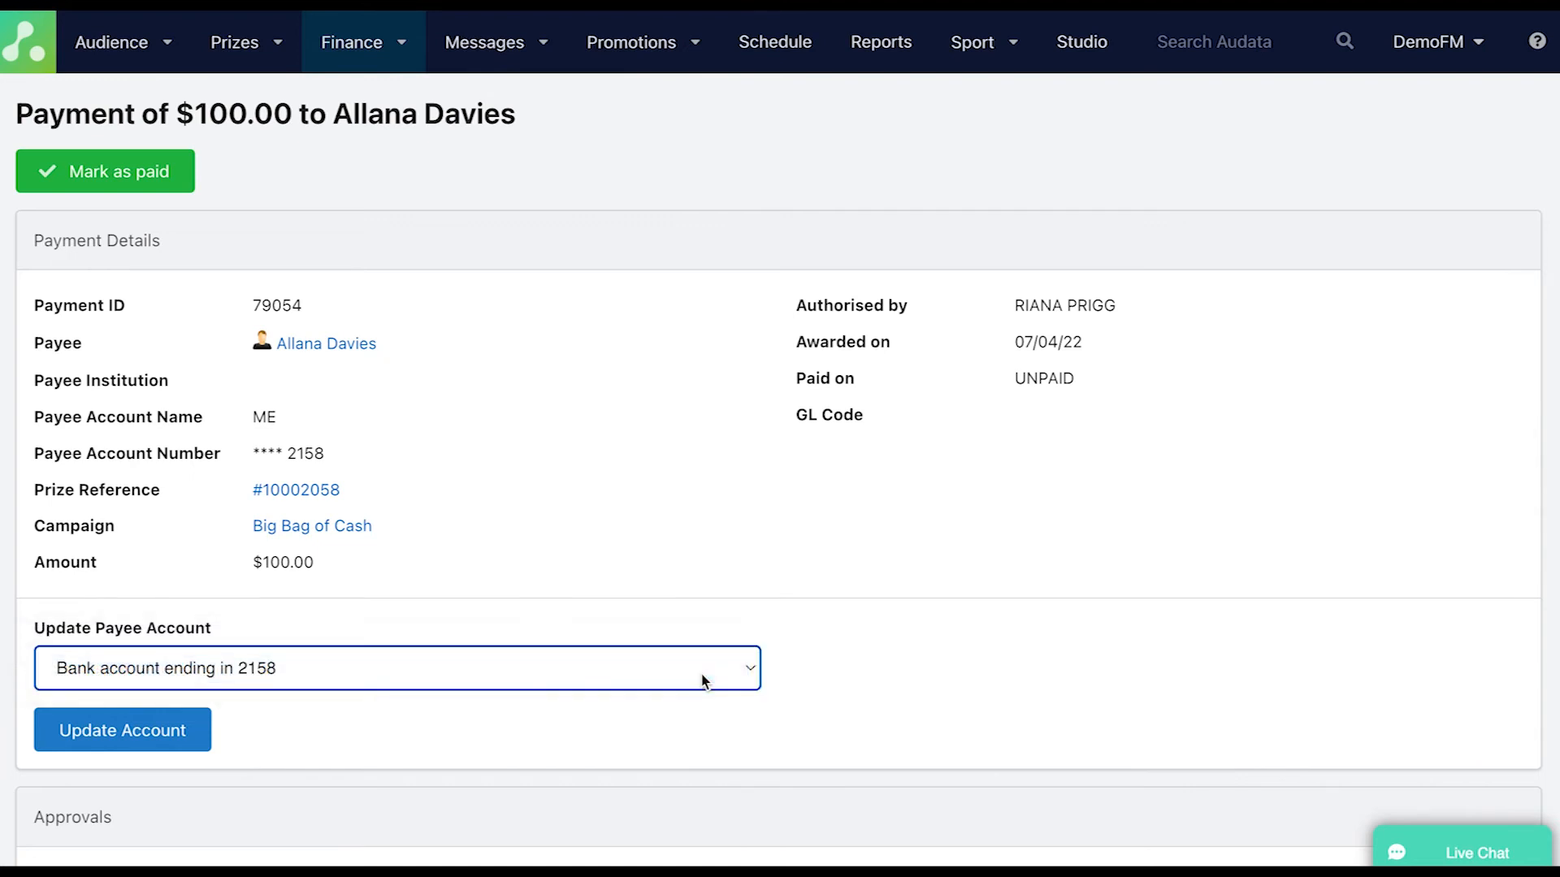
click(234, 42)
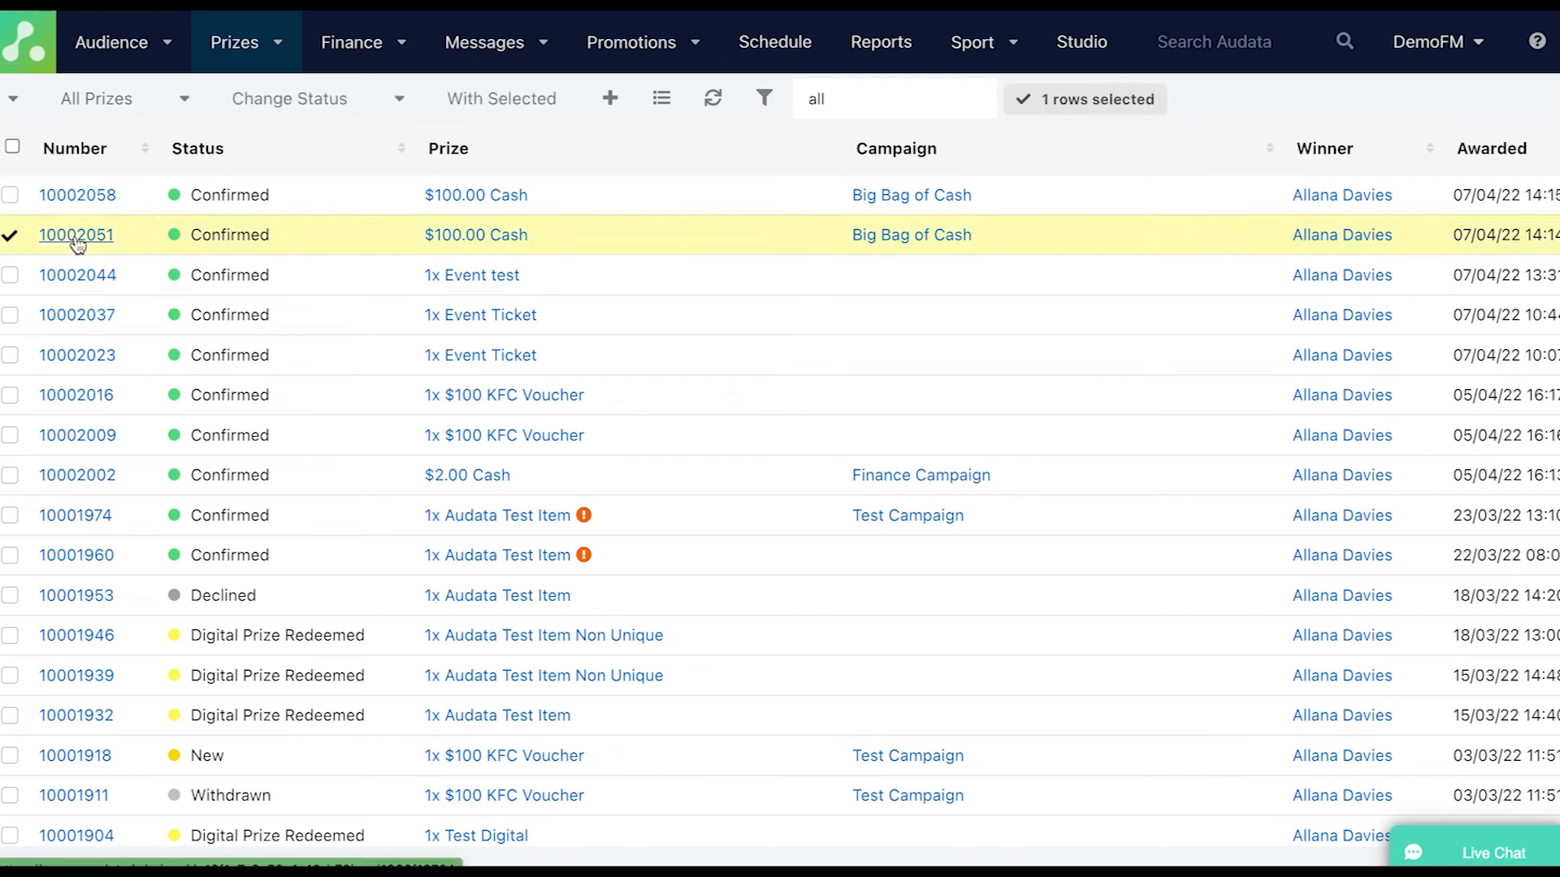
Inspect prize 10002051's $100.00 payment 79053, whose payee account dropdown is empty.
click(77, 234)
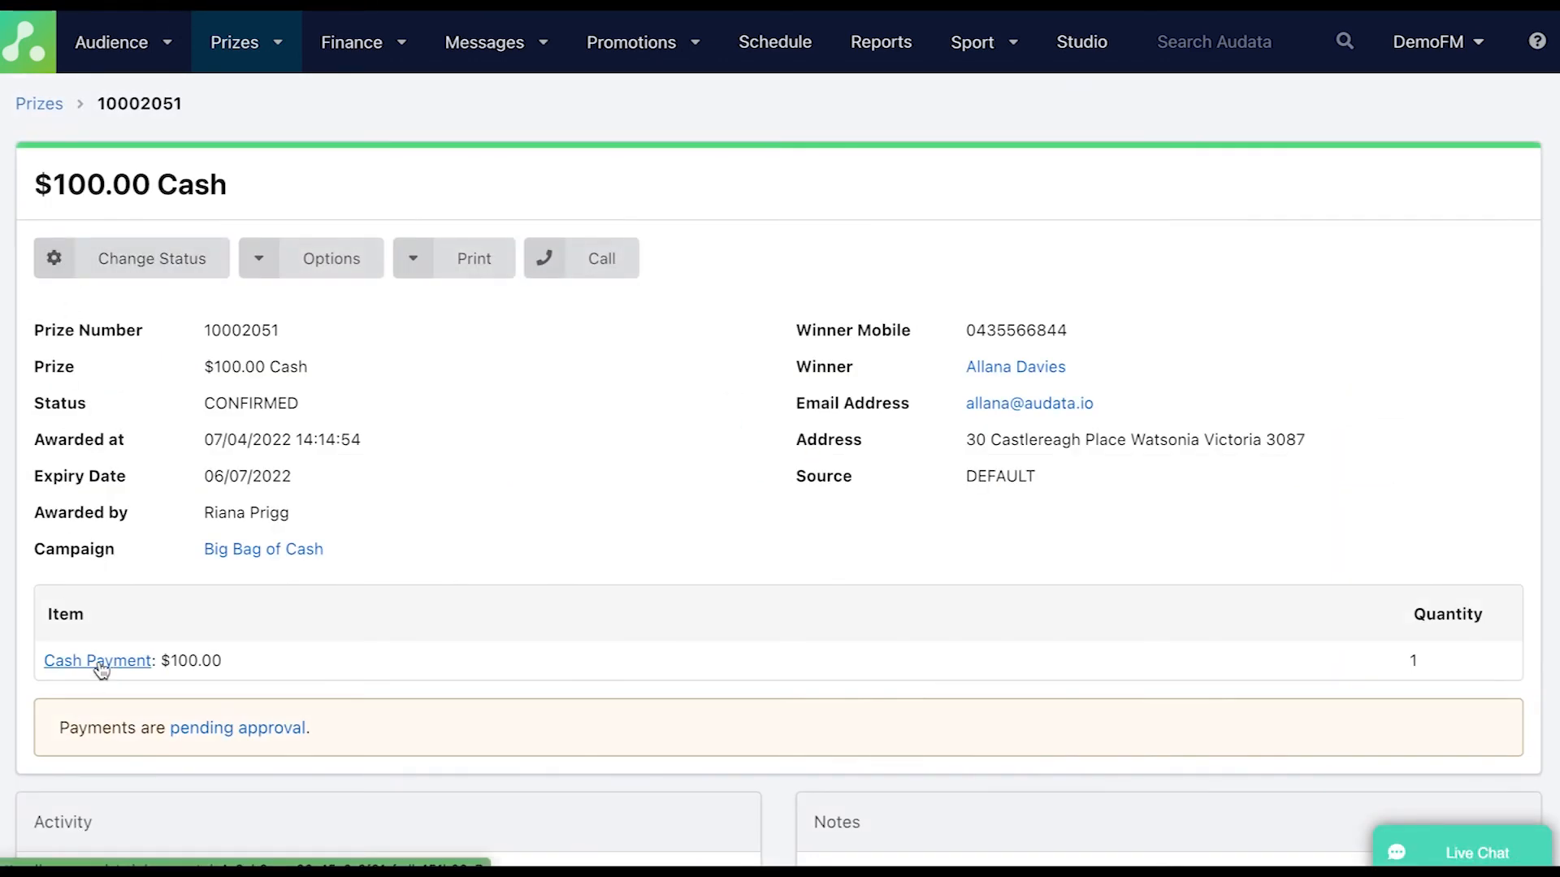
click(97, 661)
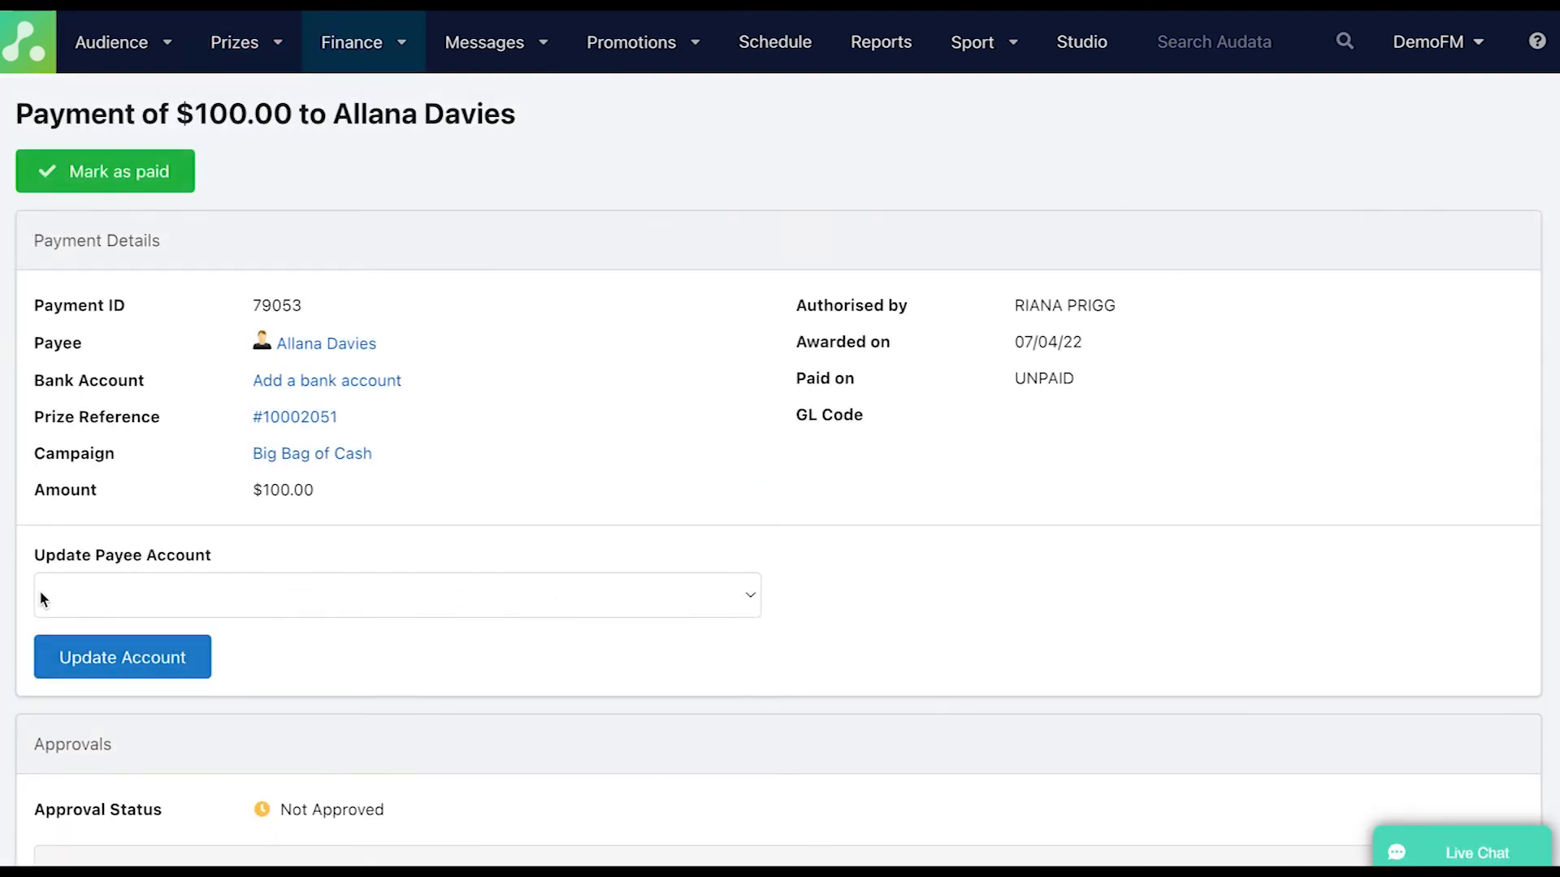
mouse_move(115, 595)
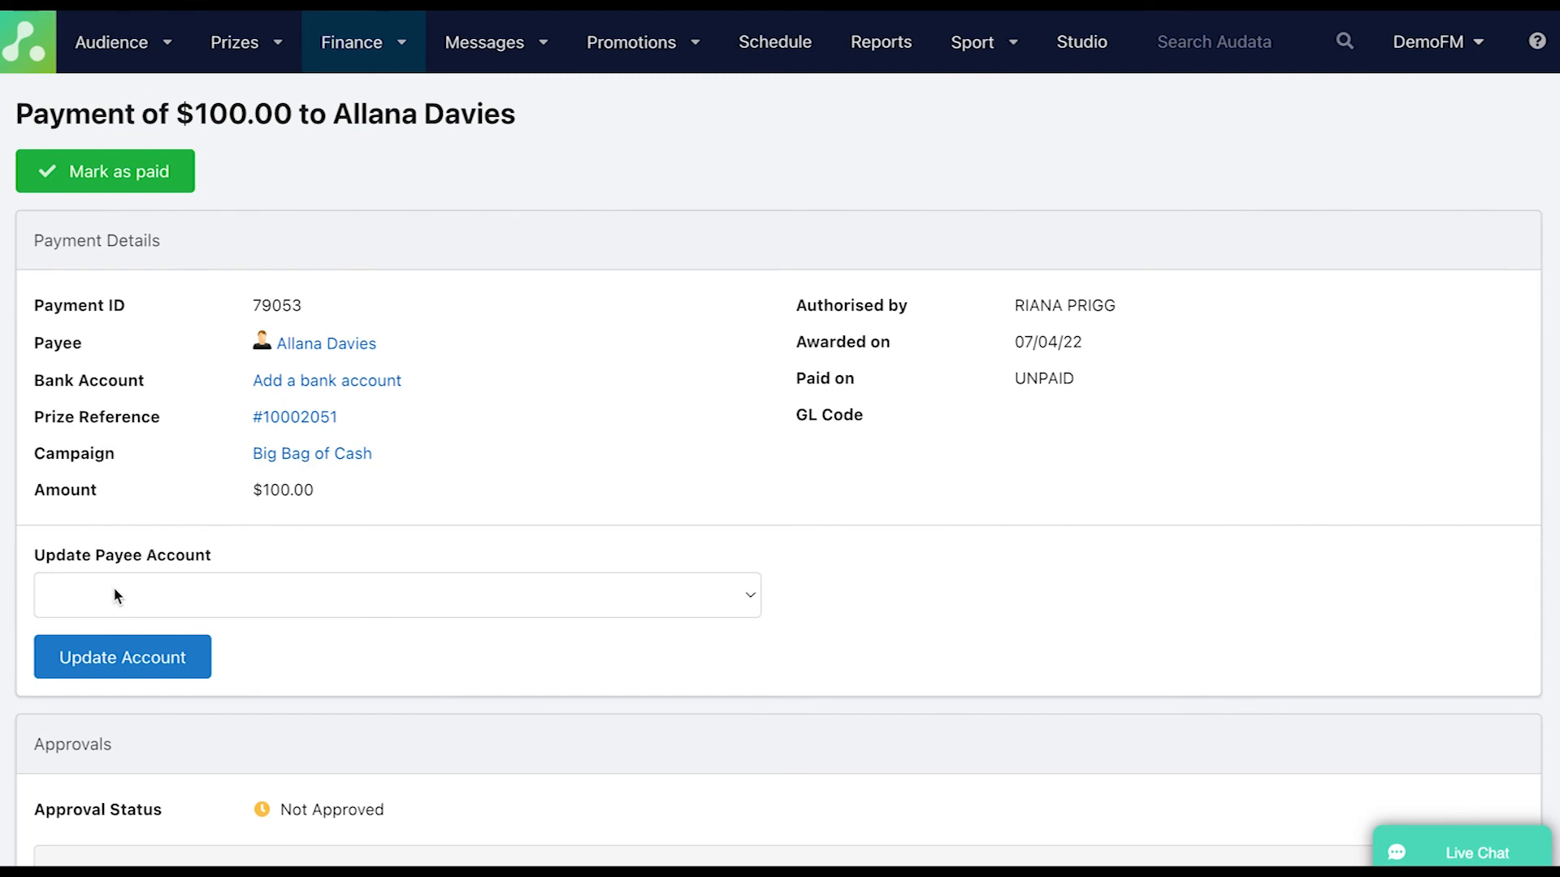
click(234, 42)
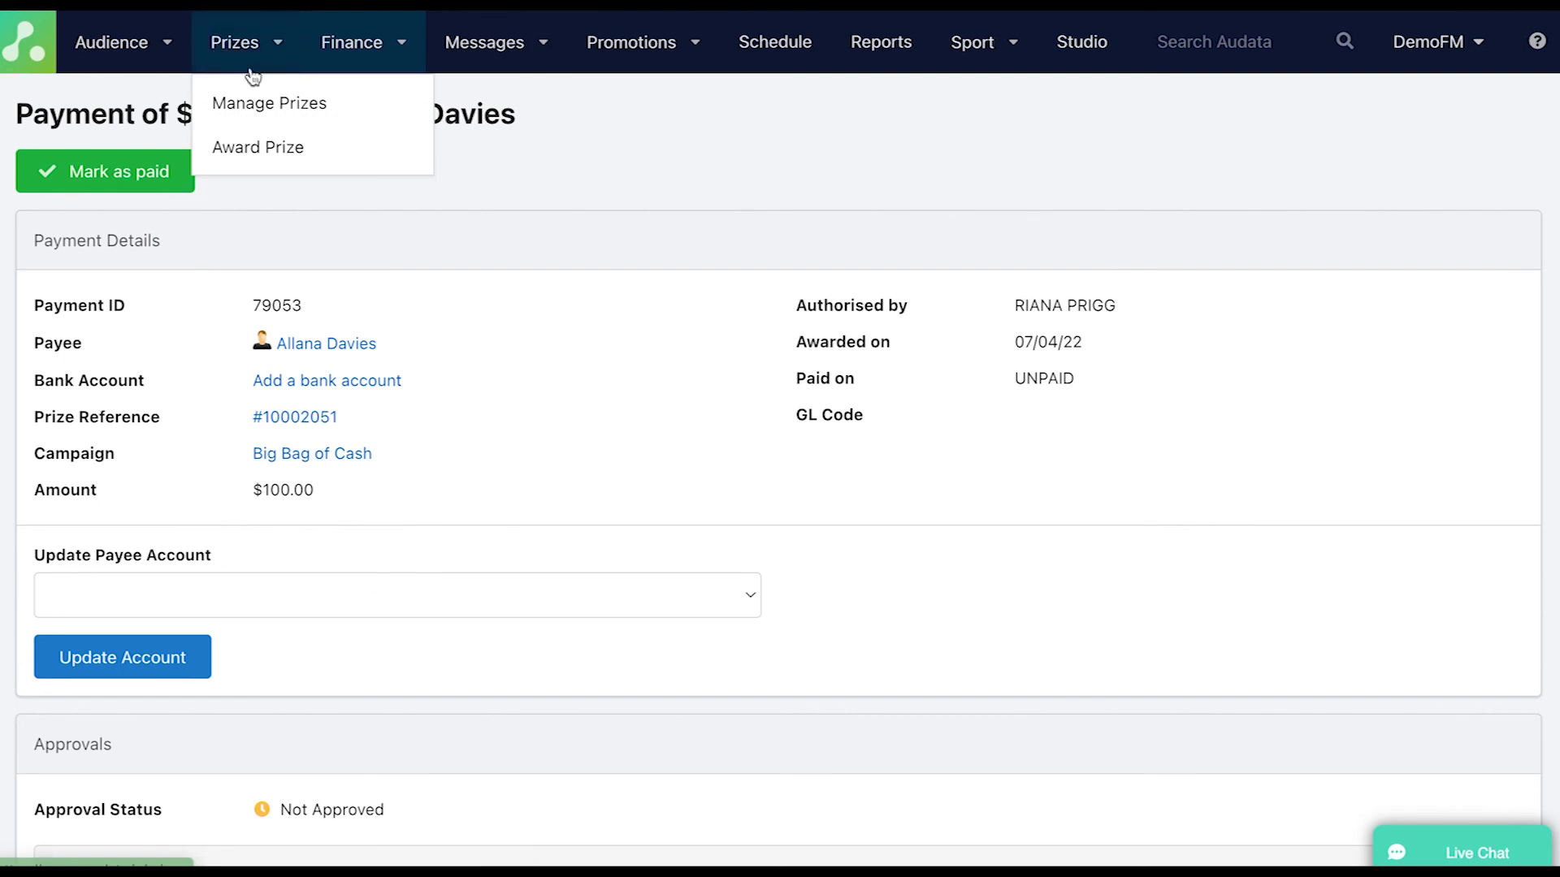
Return to Manage Prizes and search 'all', showing both $100.00 Cash prizes Confirmed.
click(268, 102)
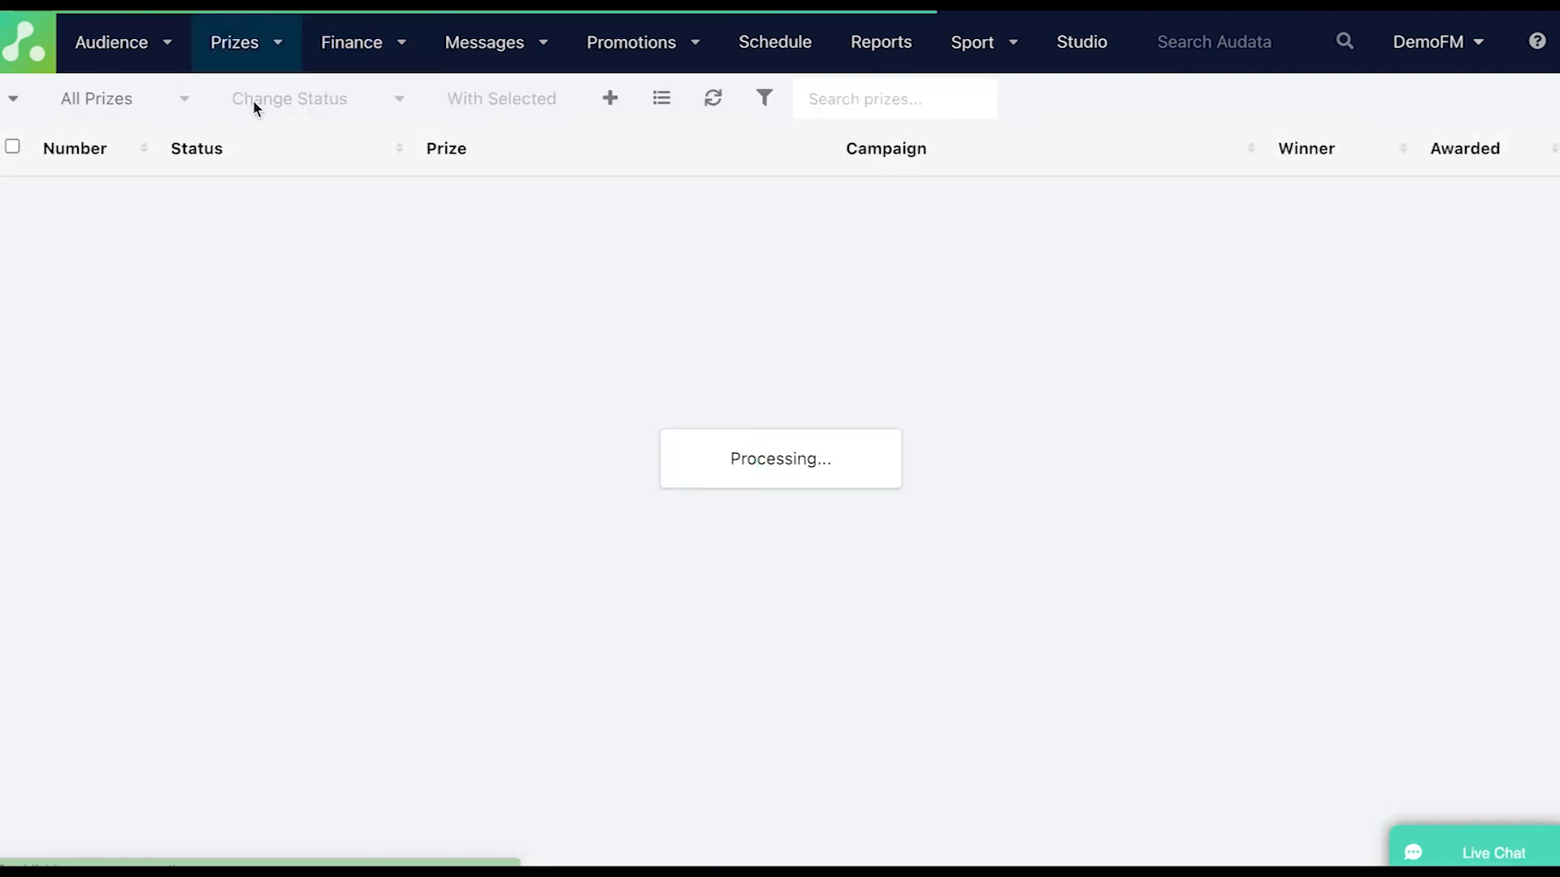
text(all)
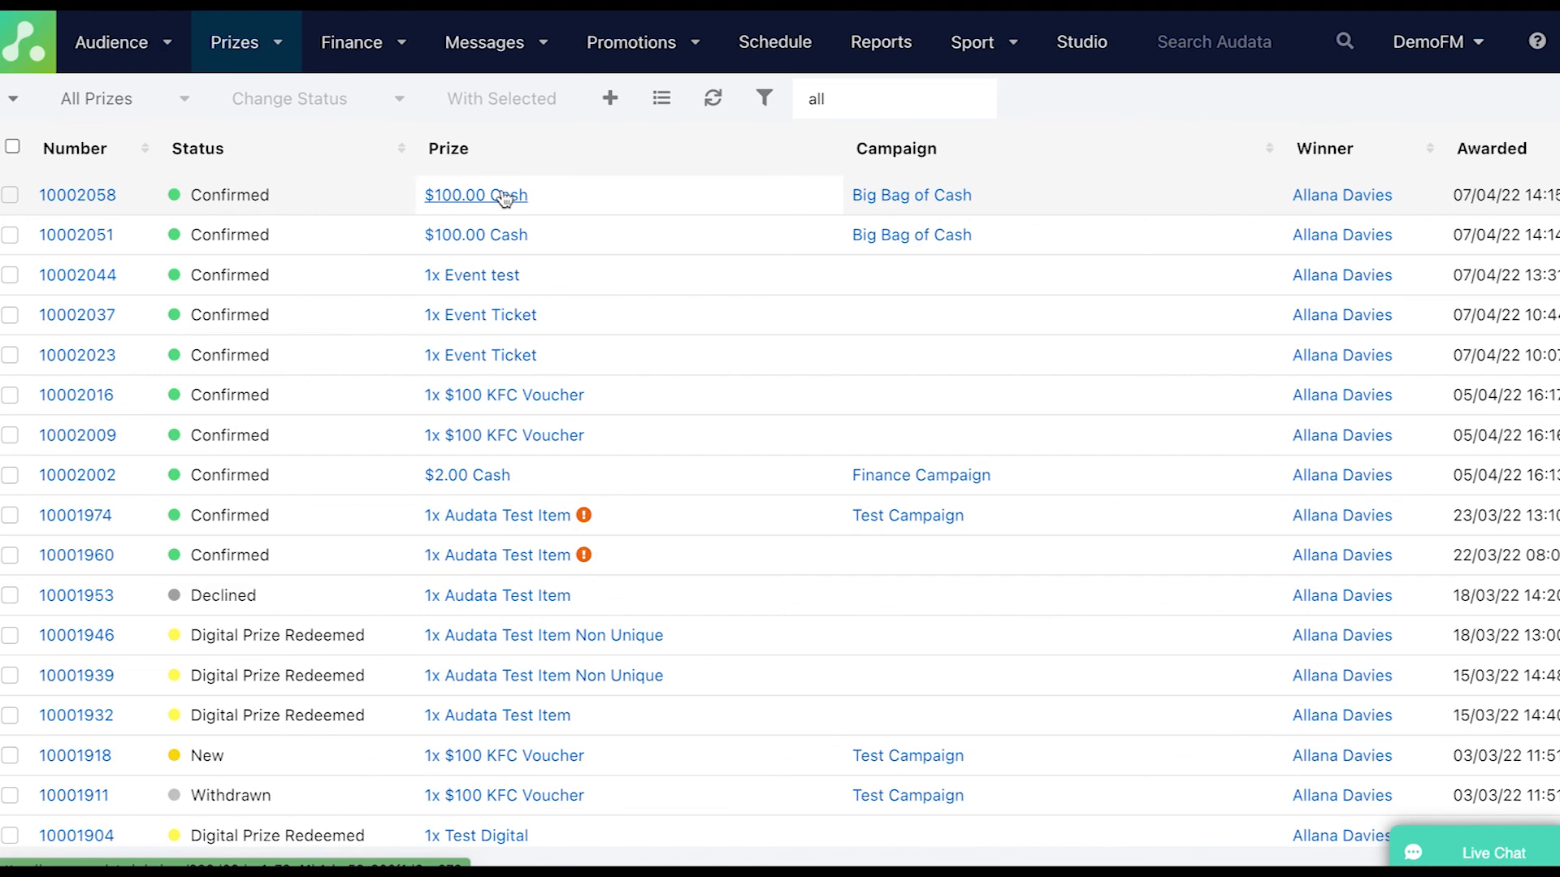
mouse_move(504, 201)
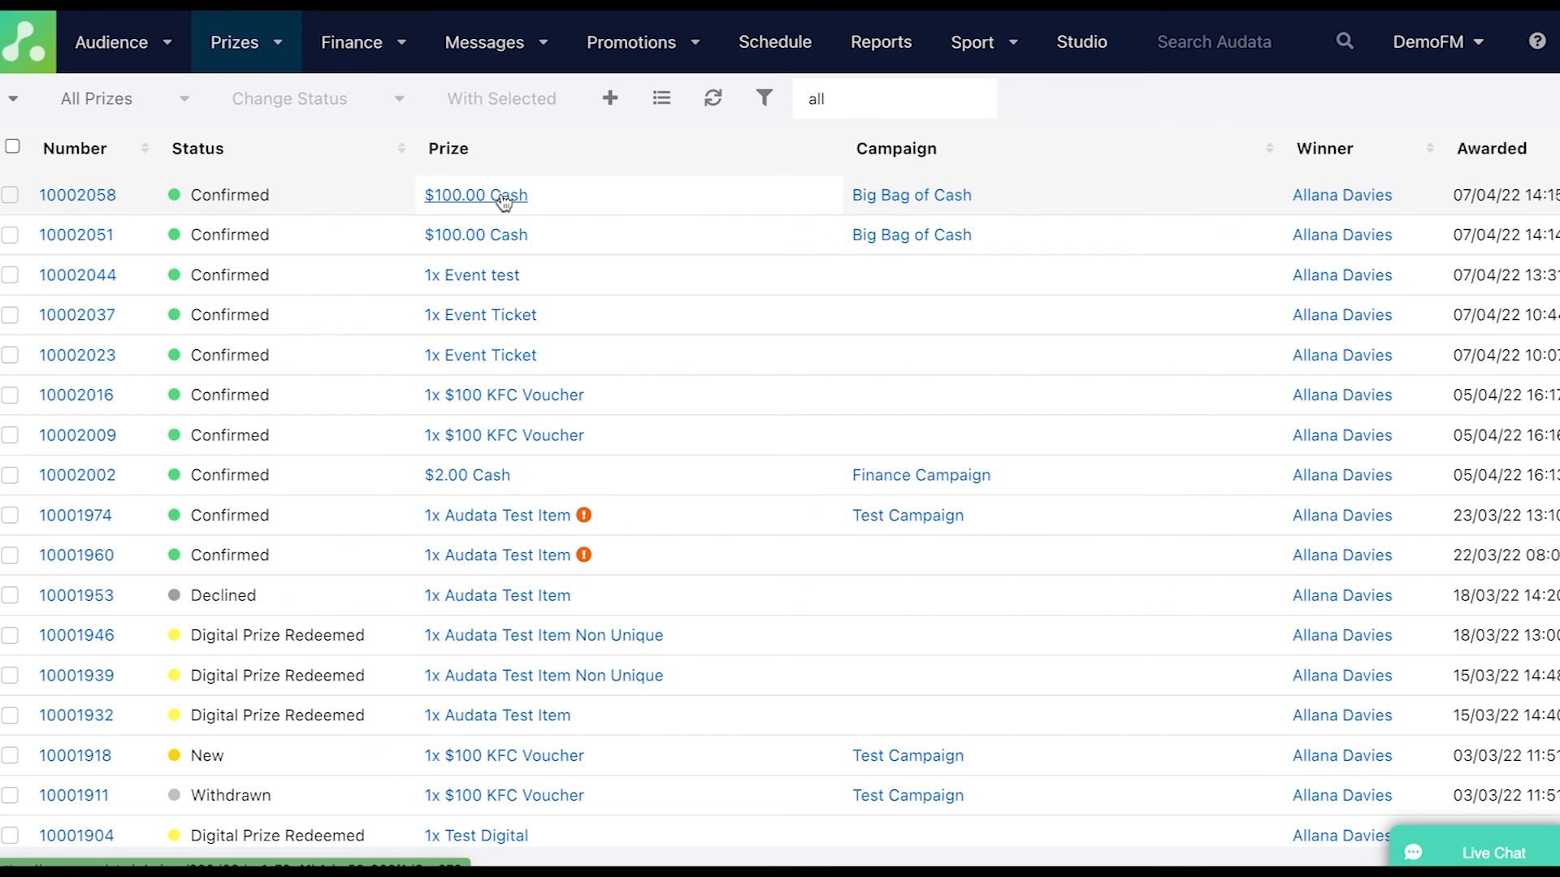
mouse_move(502, 202)
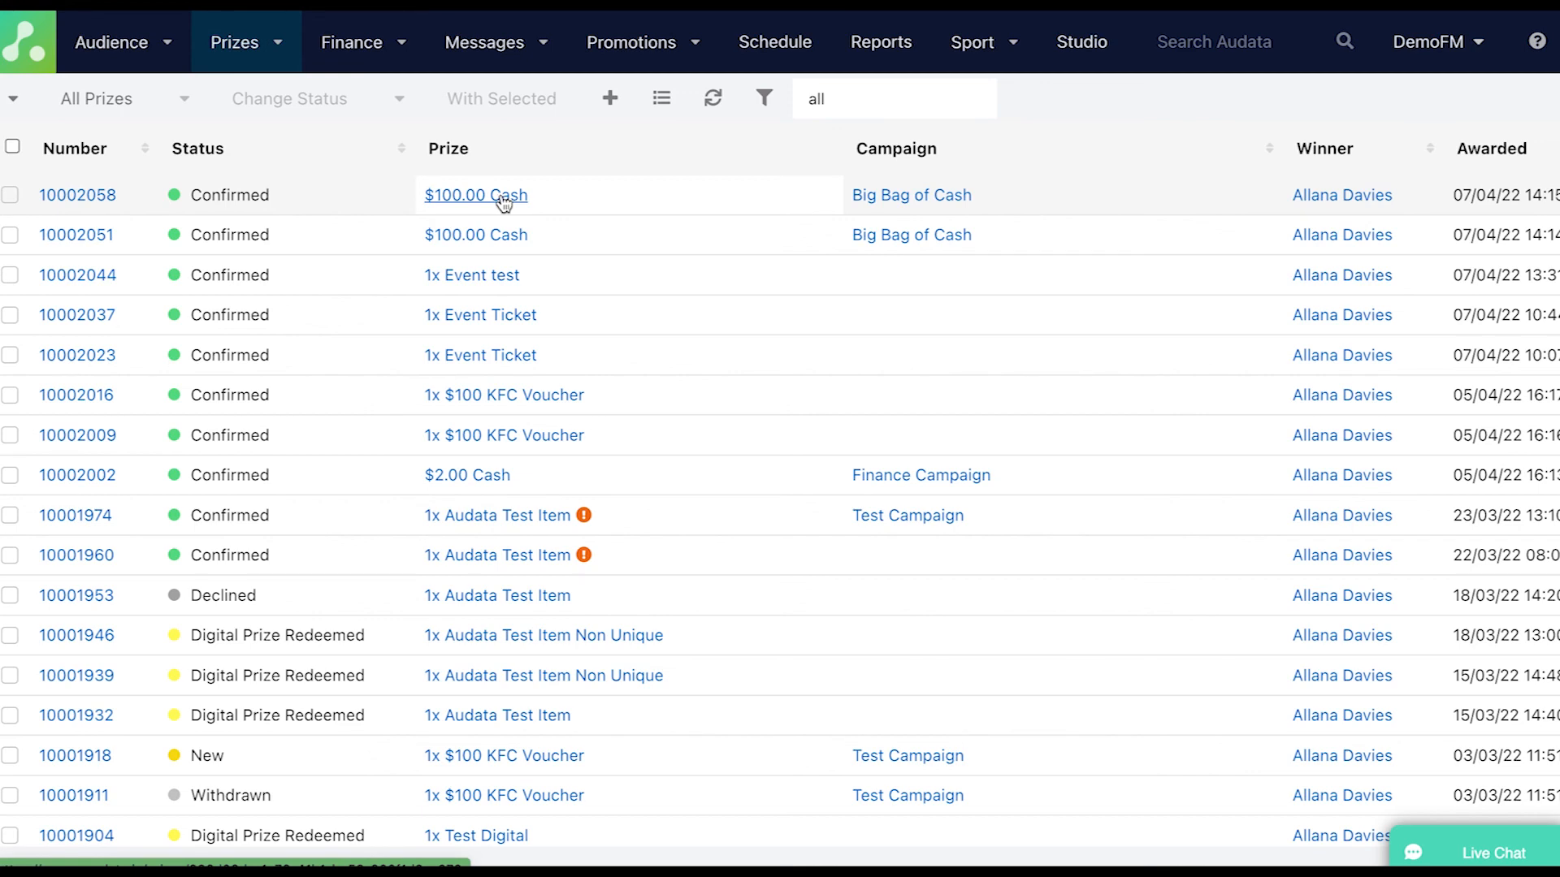